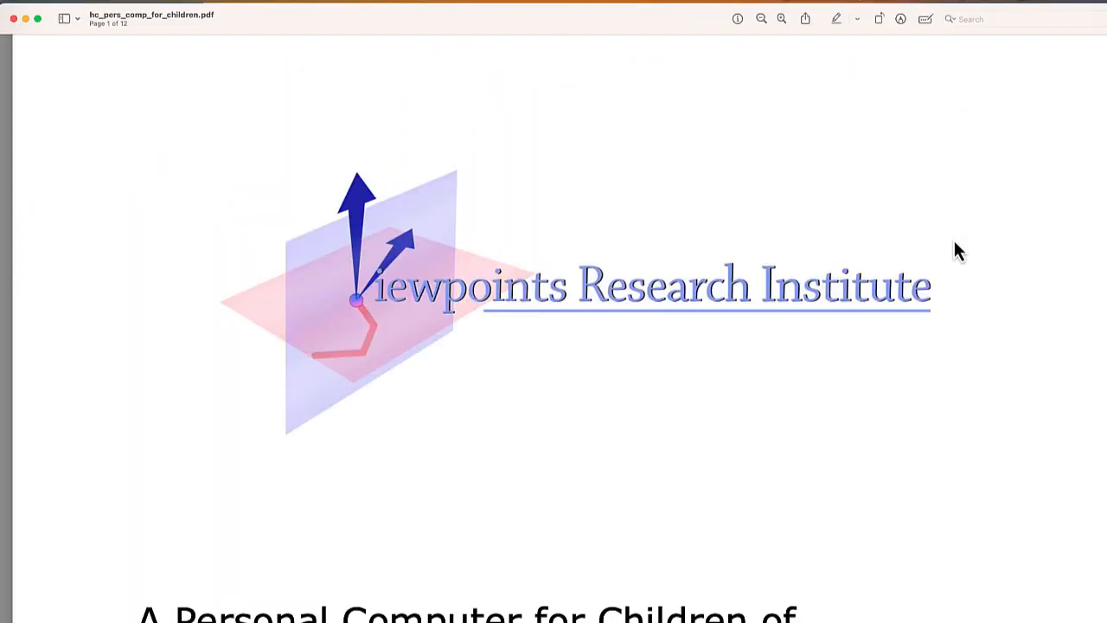
Scroll the NotebookLM home page and create a new notebook, 'Dynabook 2'.
scroll("down", 3)
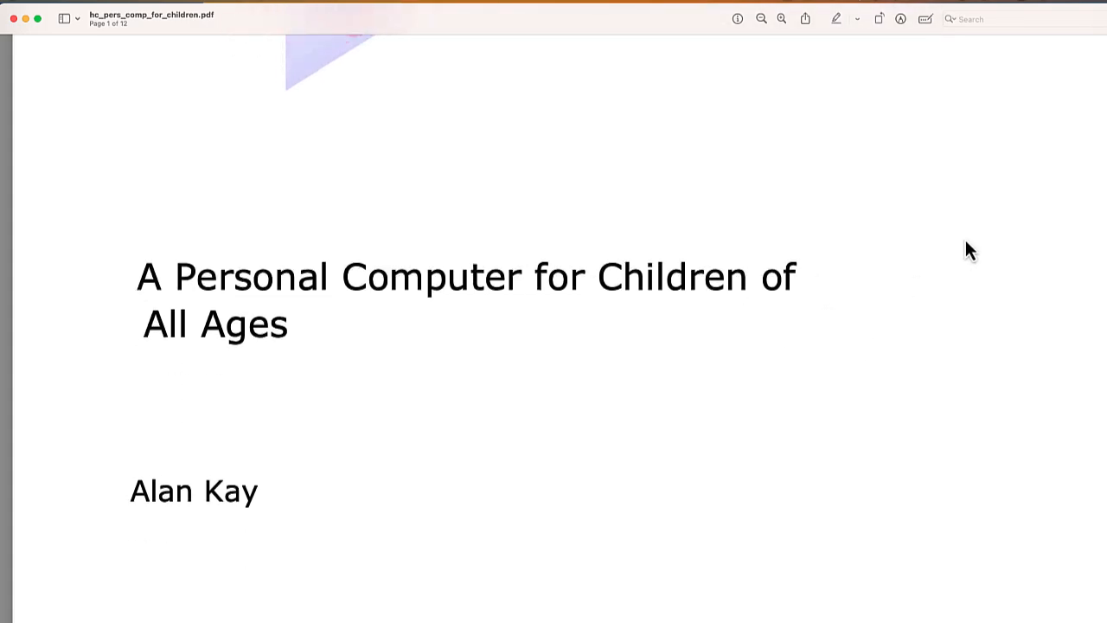
scroll("down", 3)
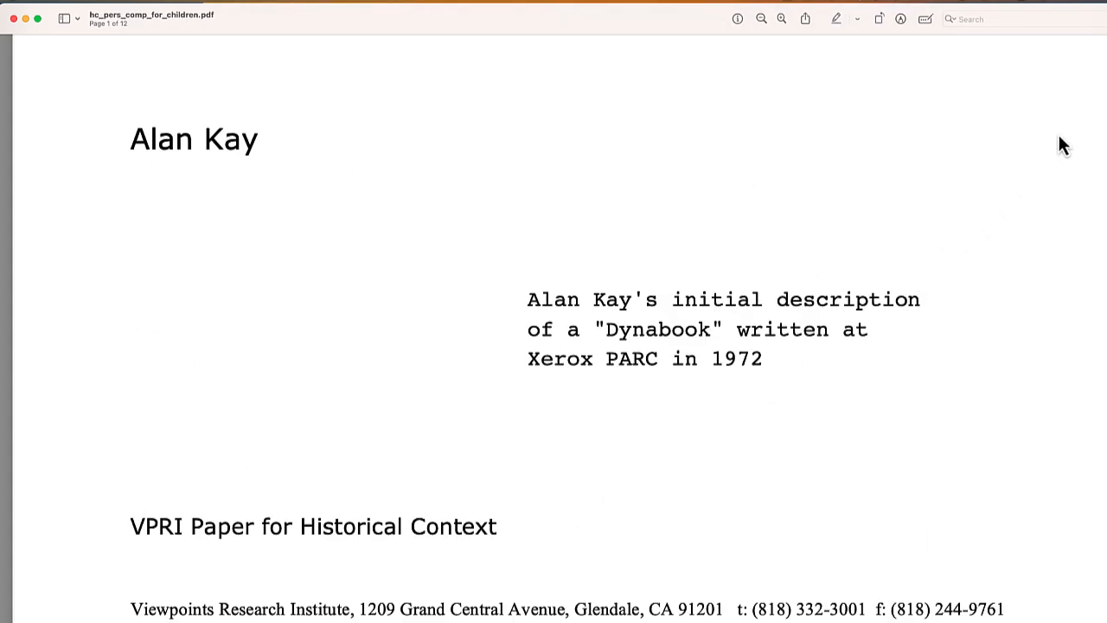
scroll("down", 3)
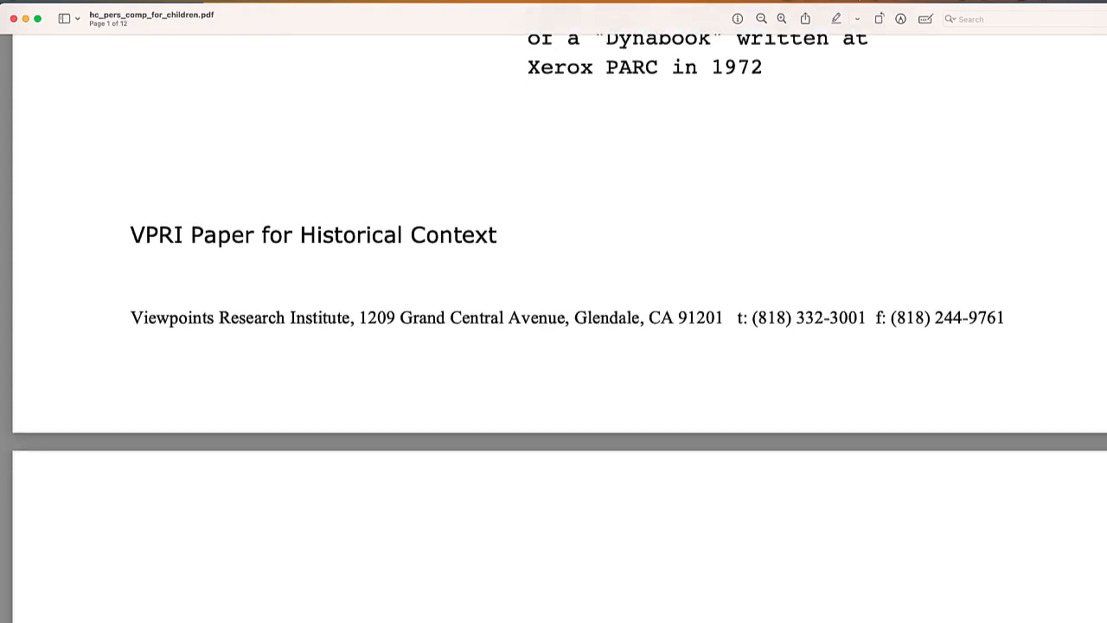
scroll("down", 3)
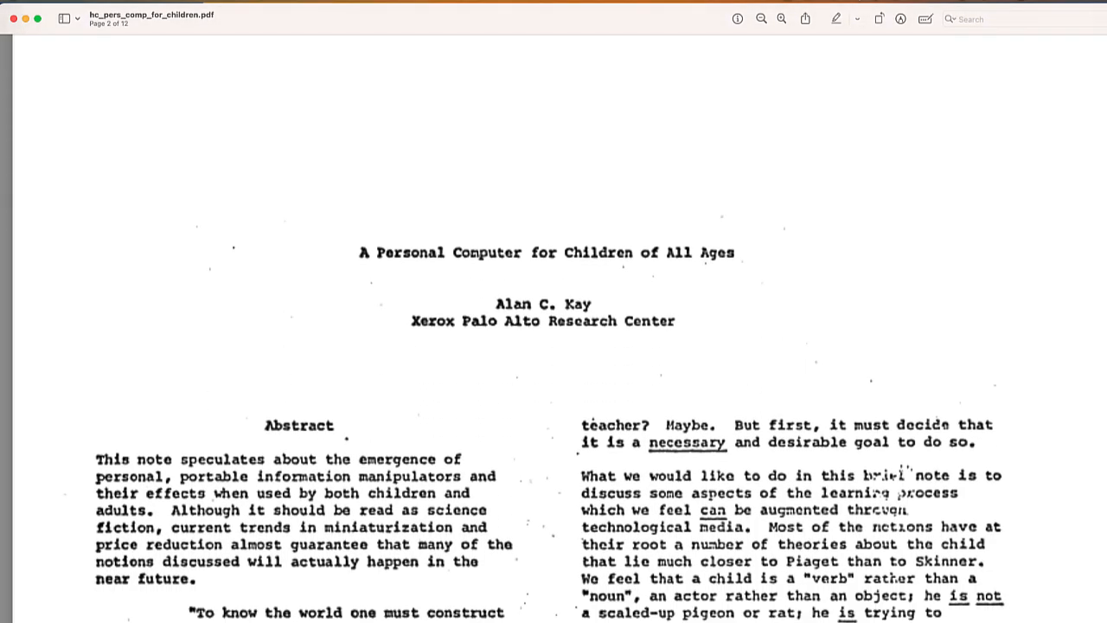
scroll("down", 3)
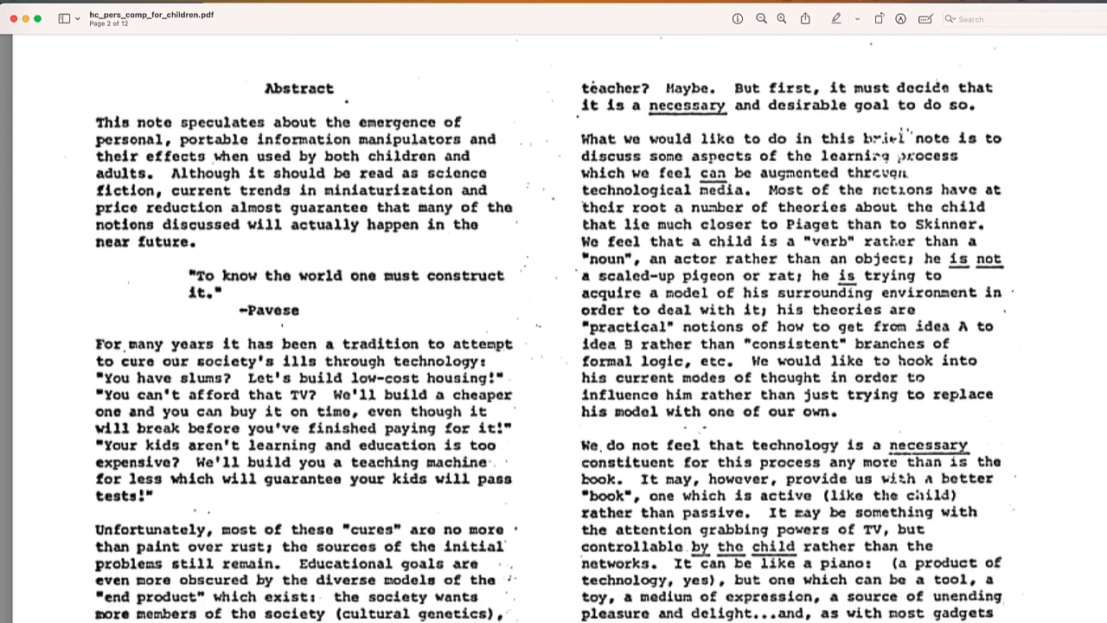
scroll("down", 3)
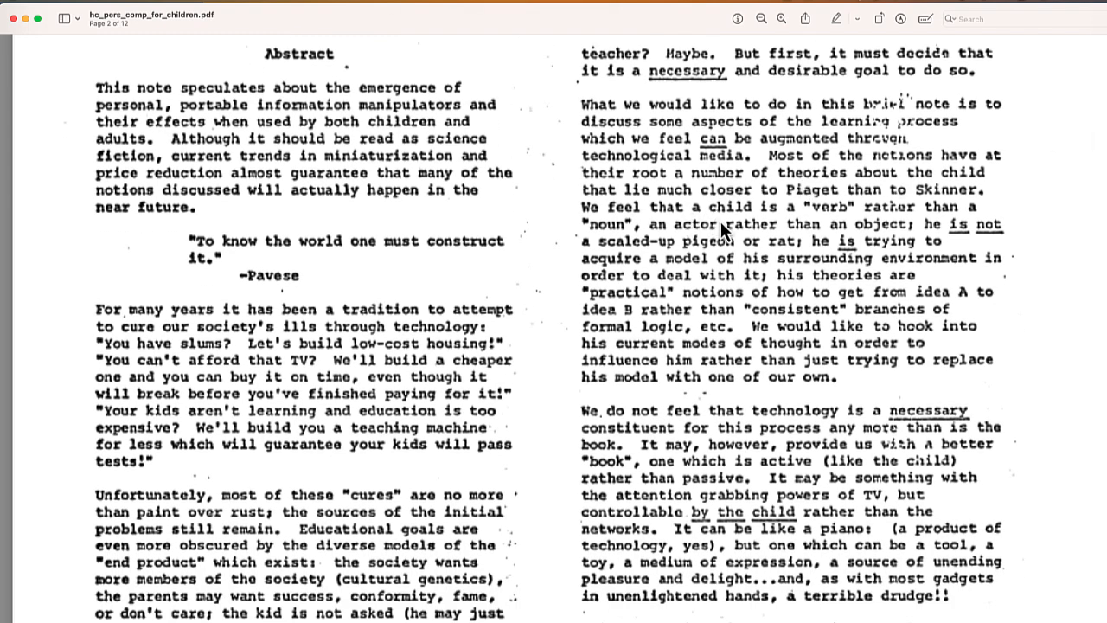
scroll("down", 3)
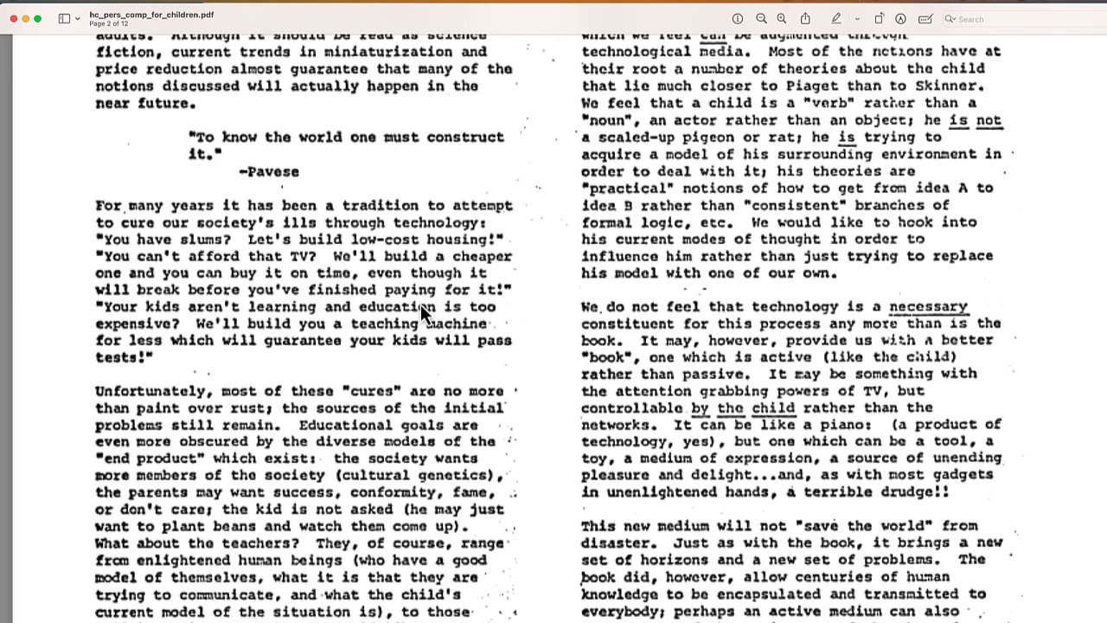
mouse_move(281, 290)
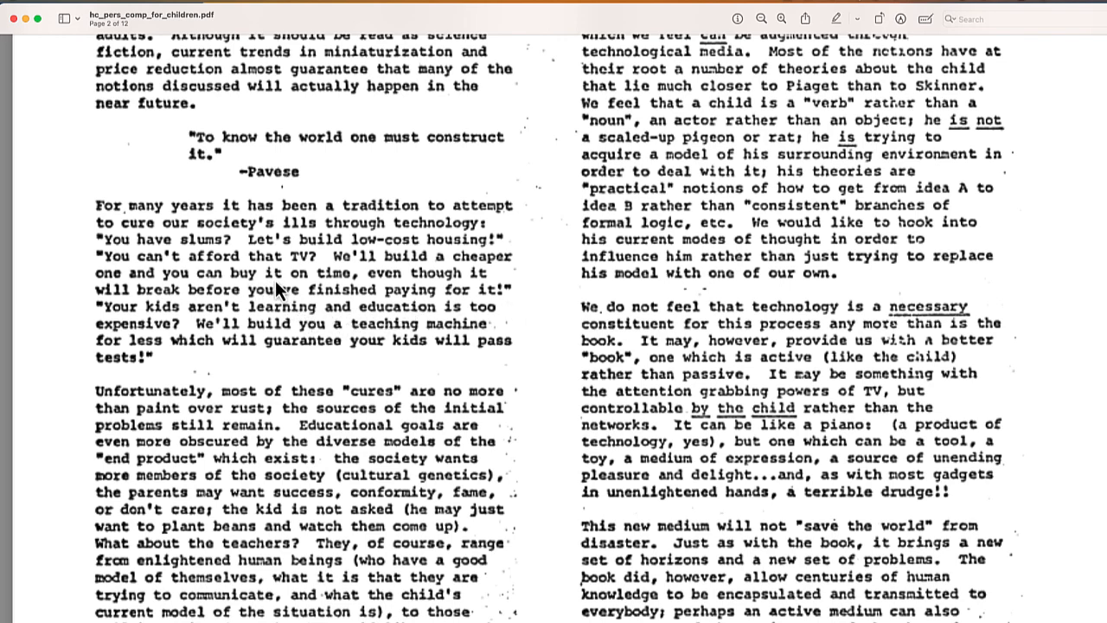
mouse_move(632, 353)
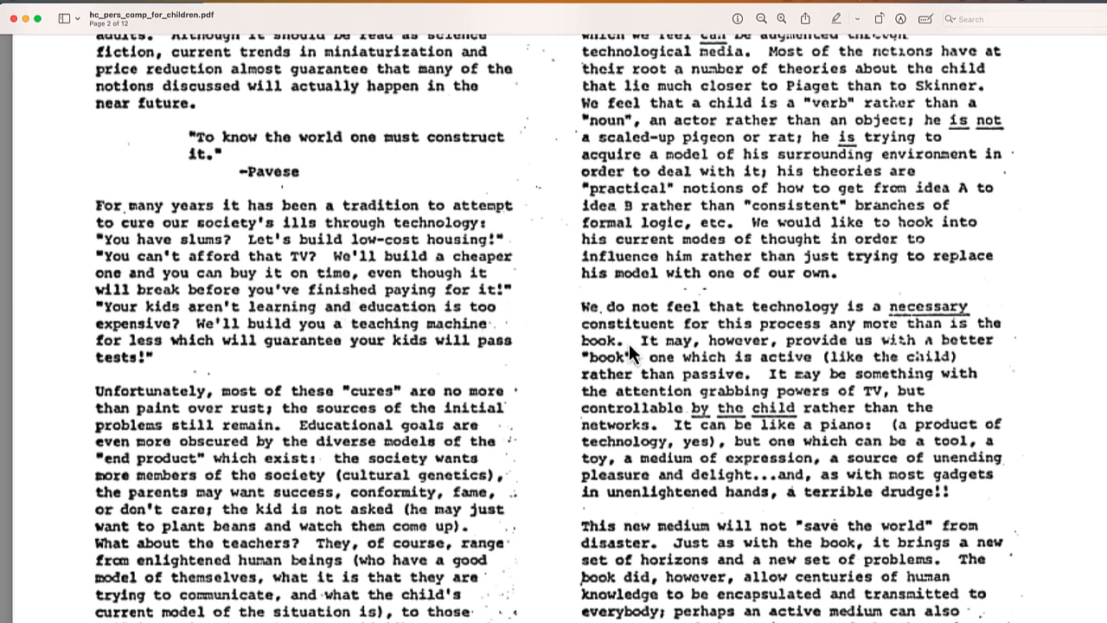
scroll("down", 3)
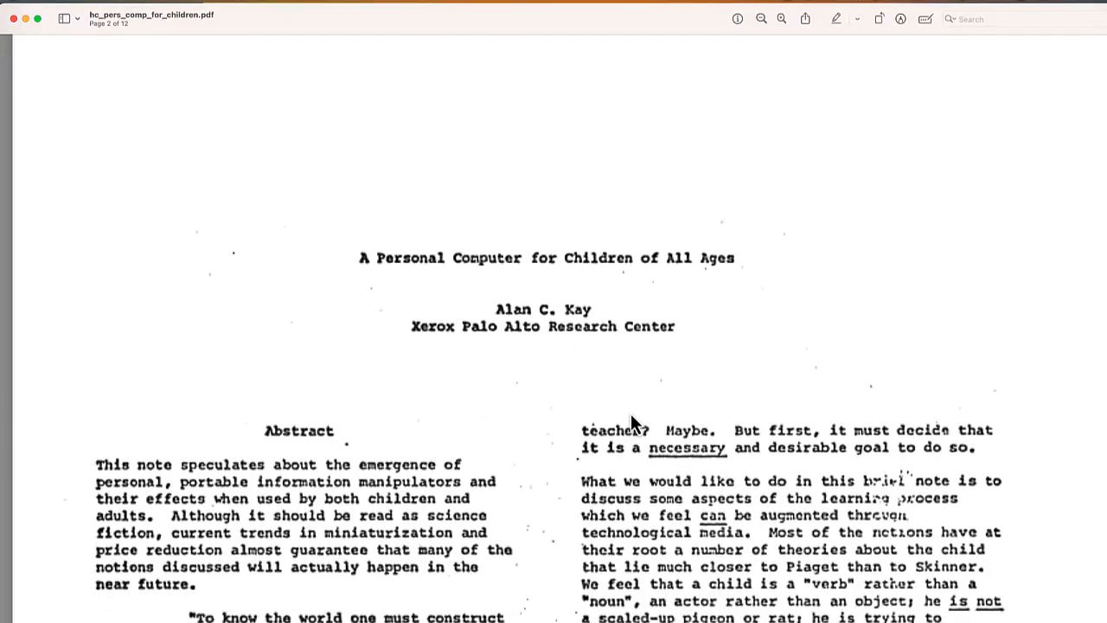
scroll("down", 3)
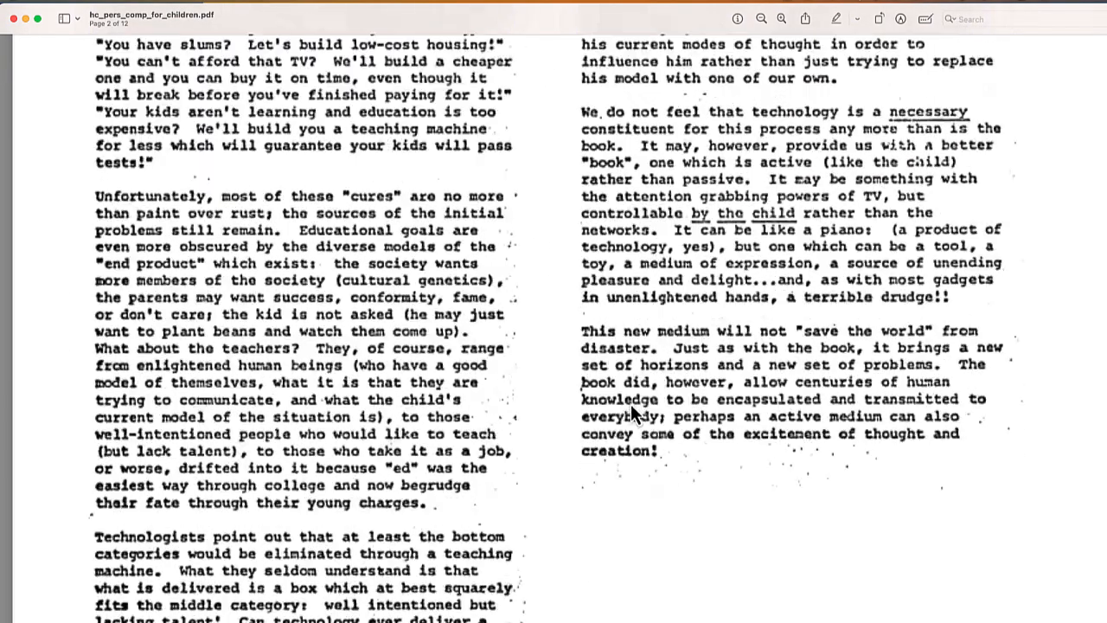
scroll("down", 3)
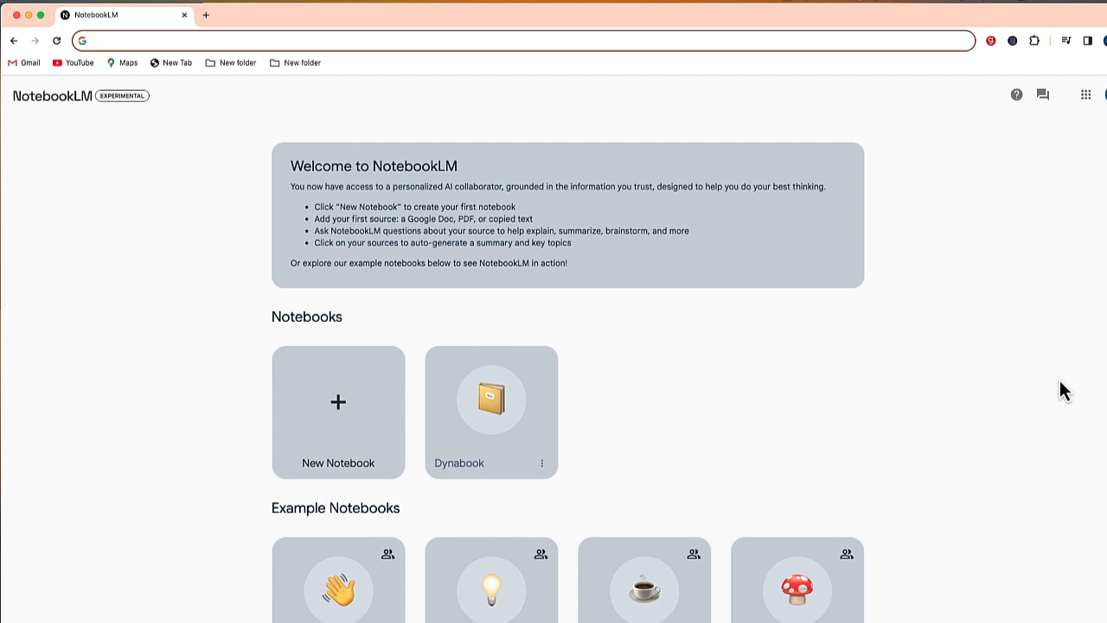
mouse_move(338, 408)
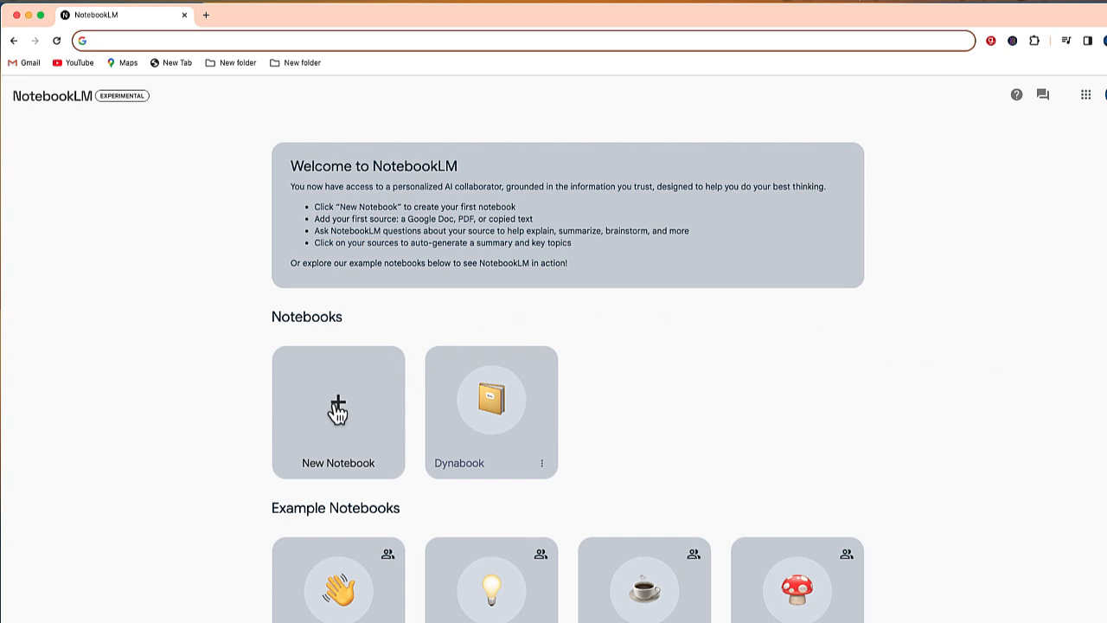
left_click(338, 412)
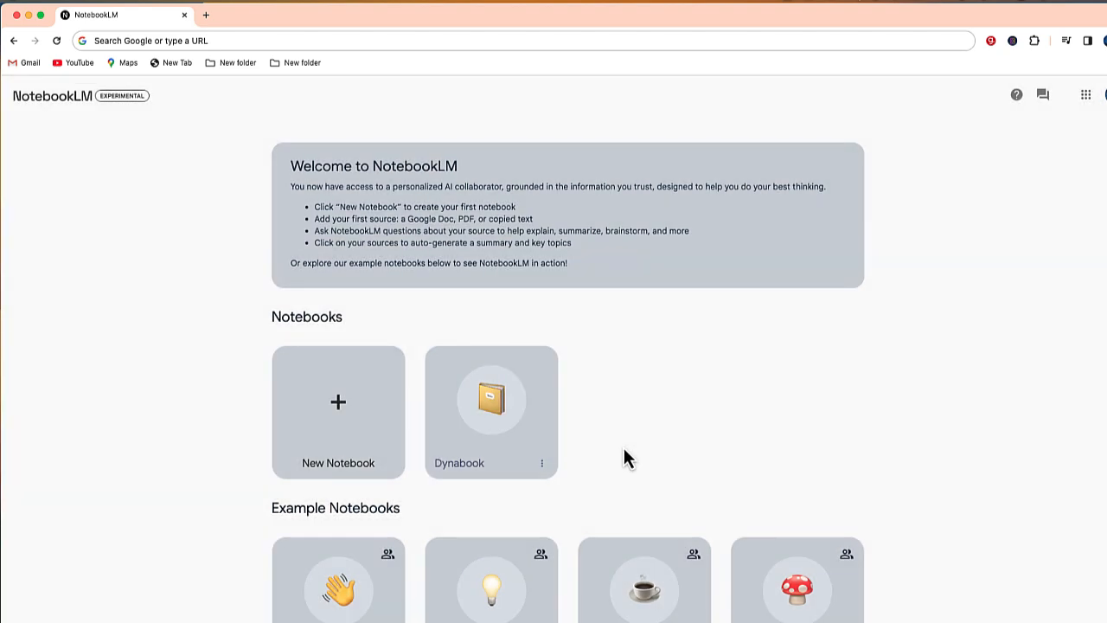
left_click(338, 412)
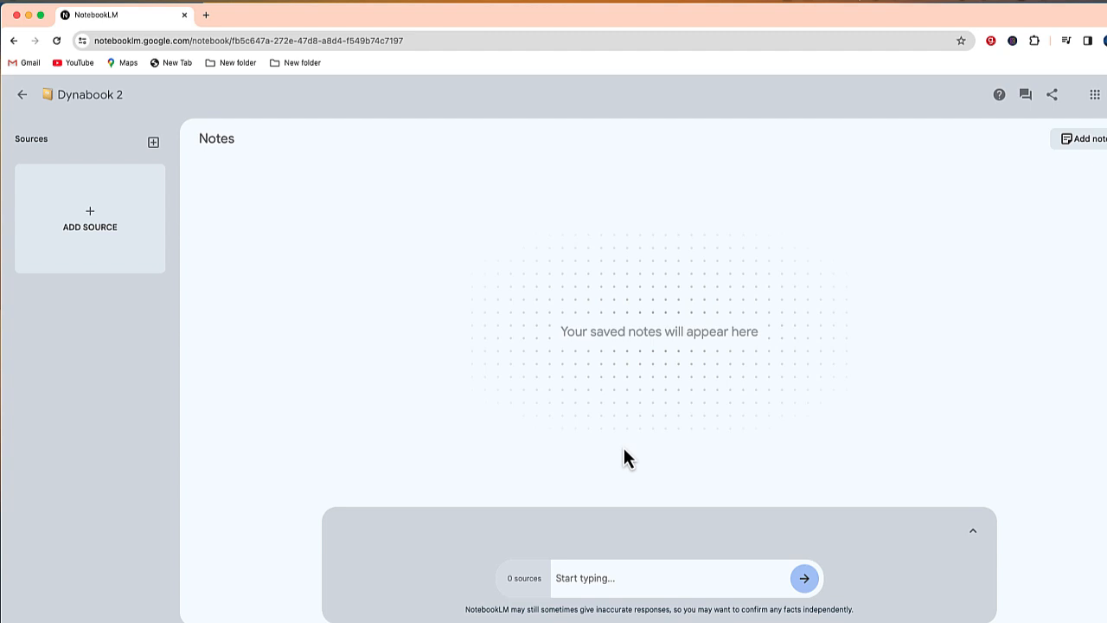
mouse_move(678, 447)
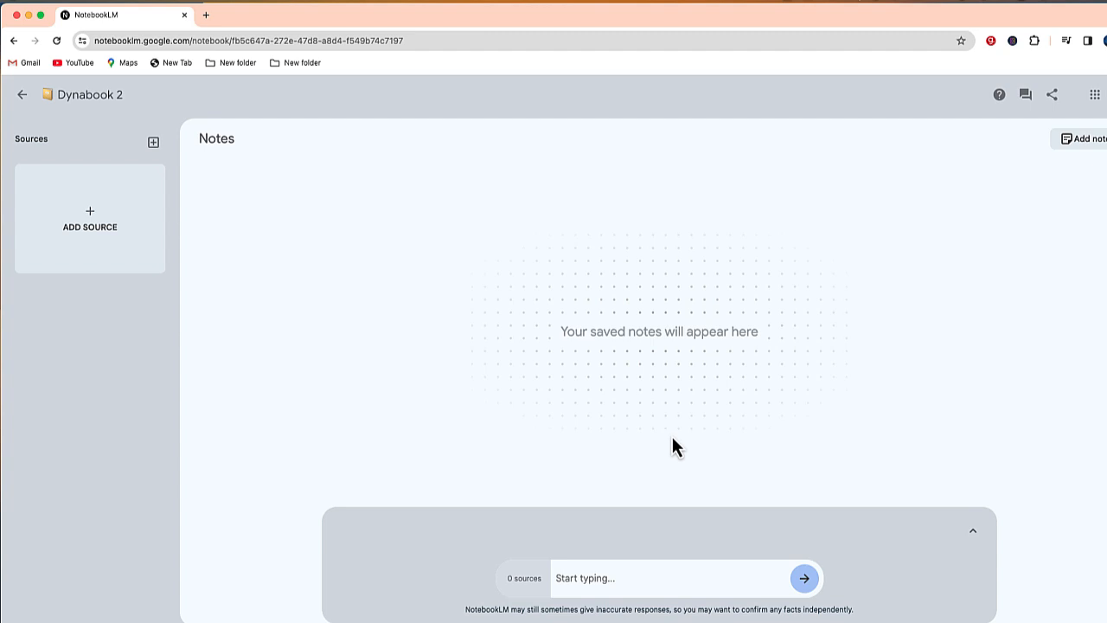
Add a blank written note to the new notebook.
left_click(1085, 139)
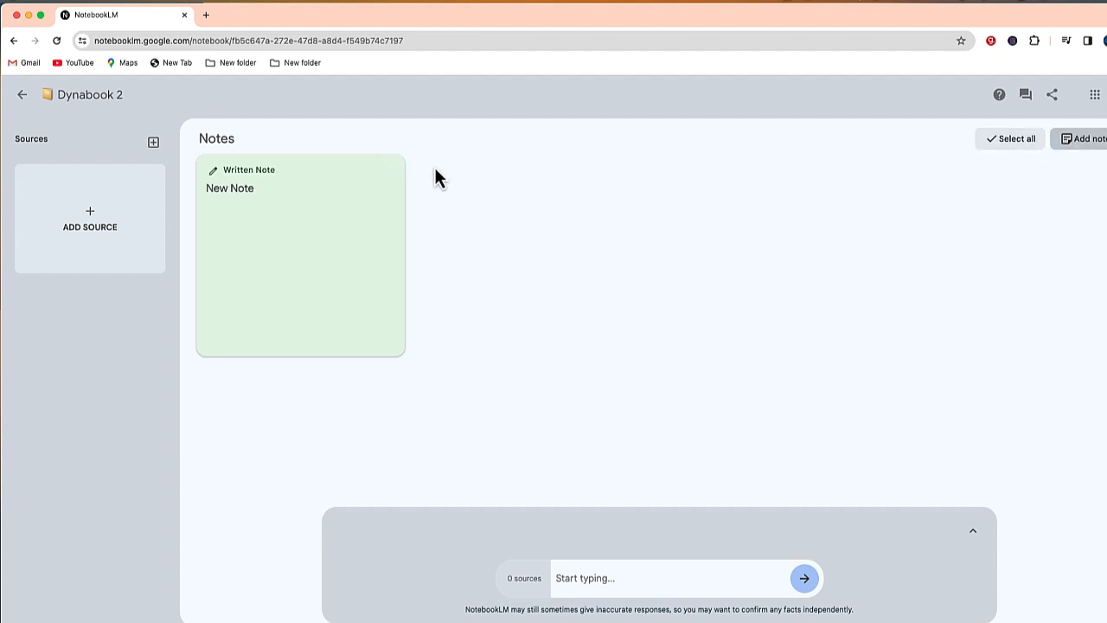
mouse_move(409, 189)
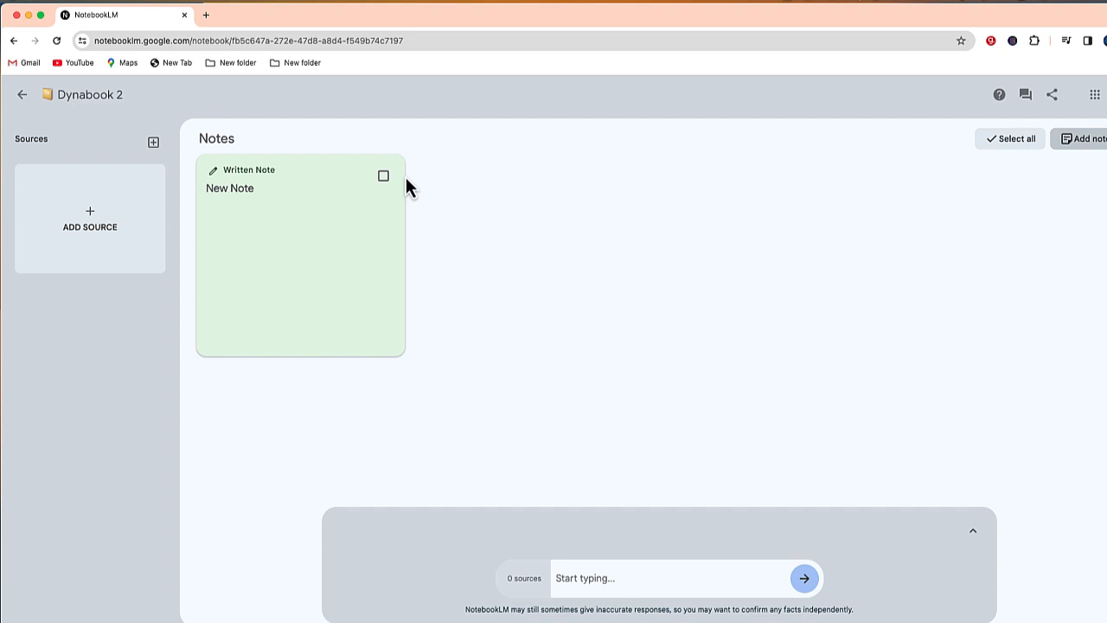
mouse_move(90, 234)
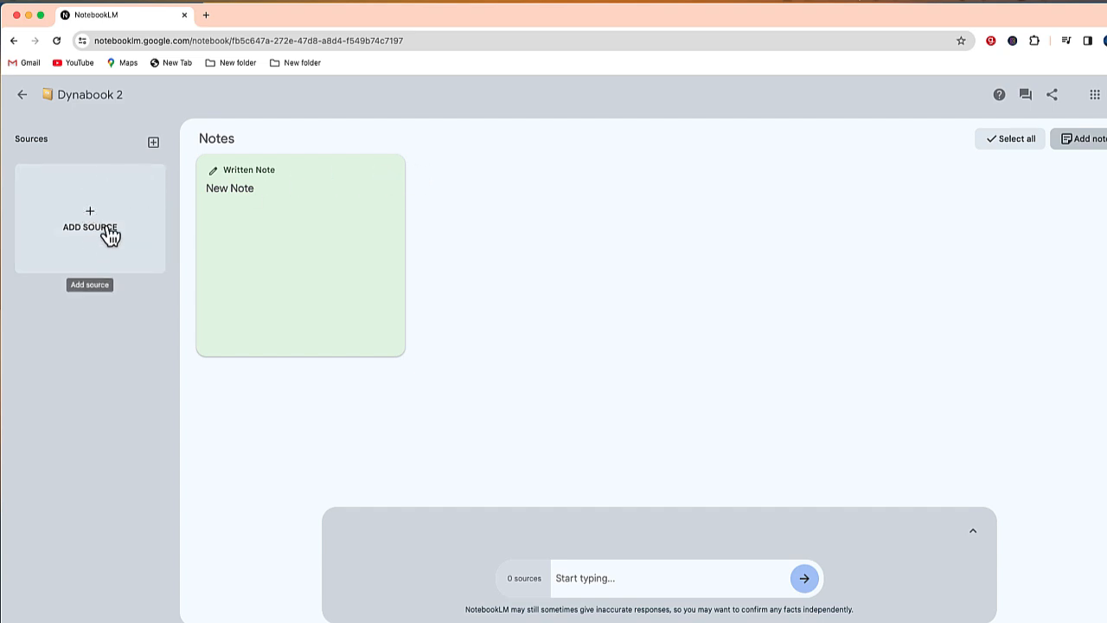
mouse_move(102, 235)
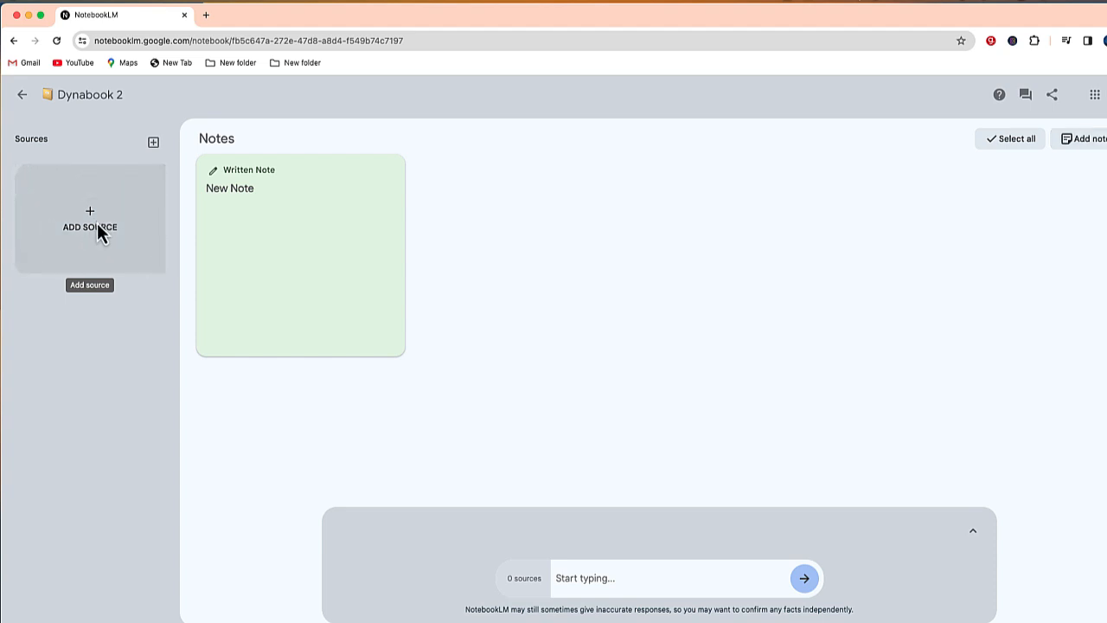
Upload the hc_pers_comp_for_children PDF as the notebook's first source.
left_click(90, 218)
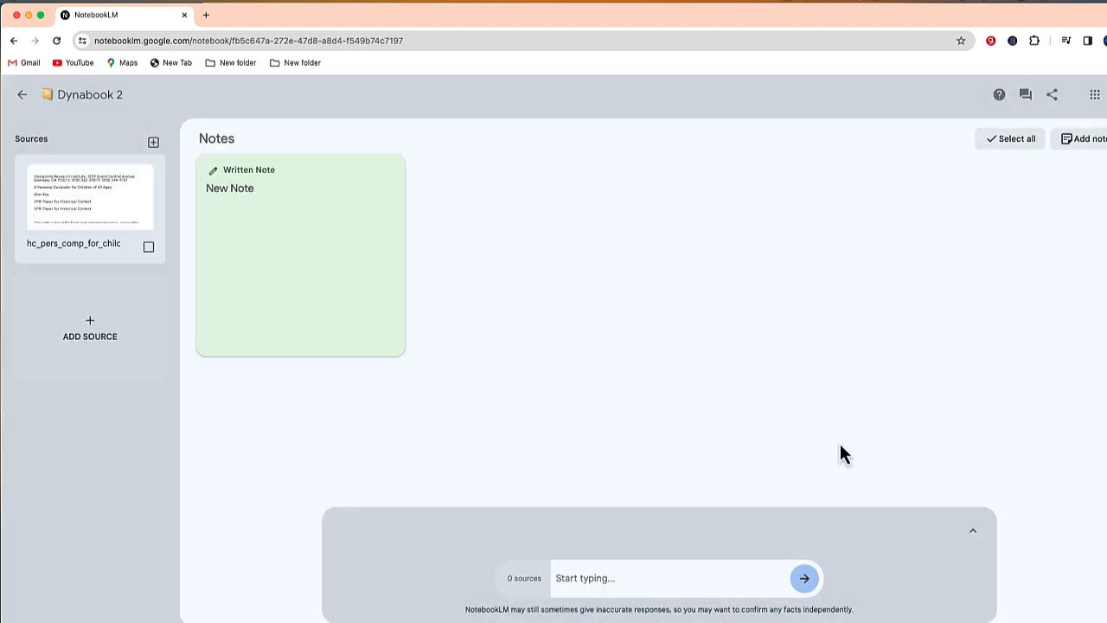
left_click(90, 197)
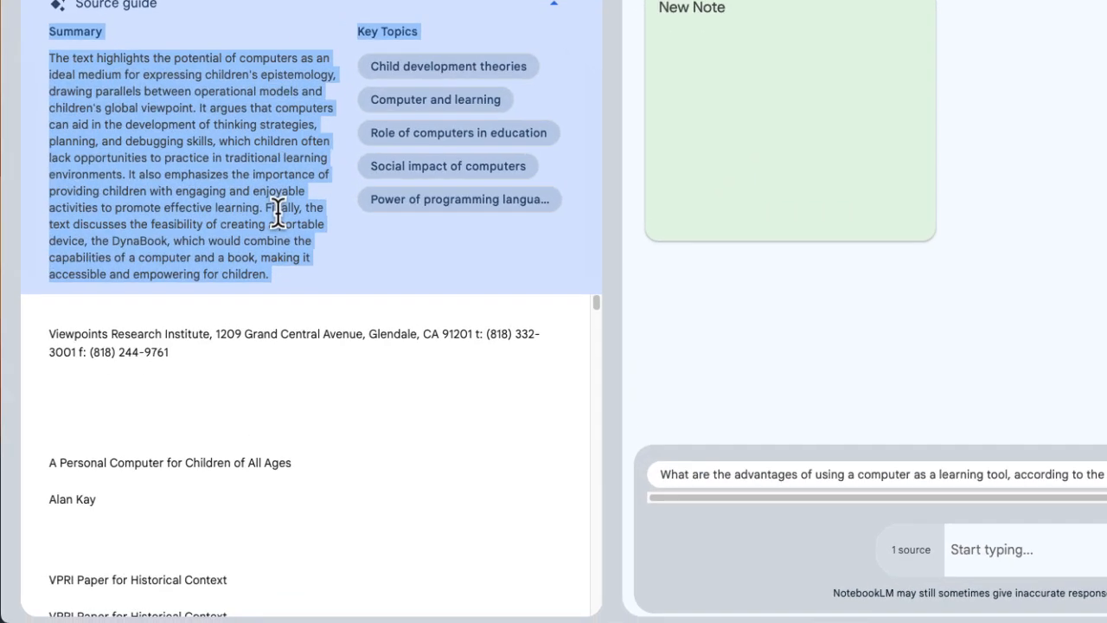
Scroll through the Dynabook PDF's source guide, summary and key topics.
scroll("down", 3)
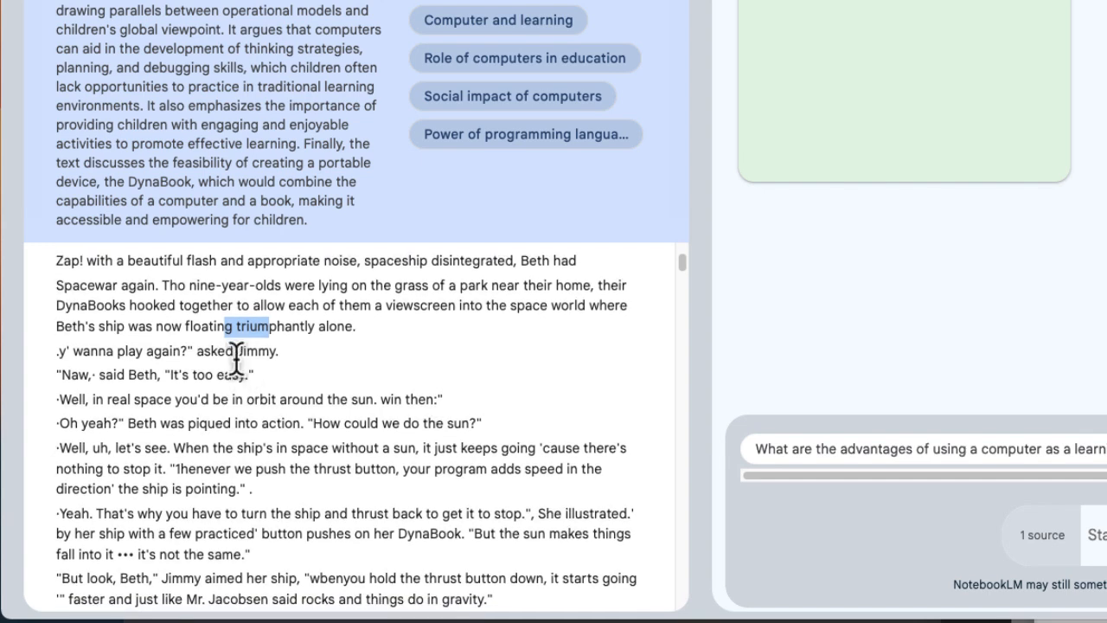
scroll("down", 3)
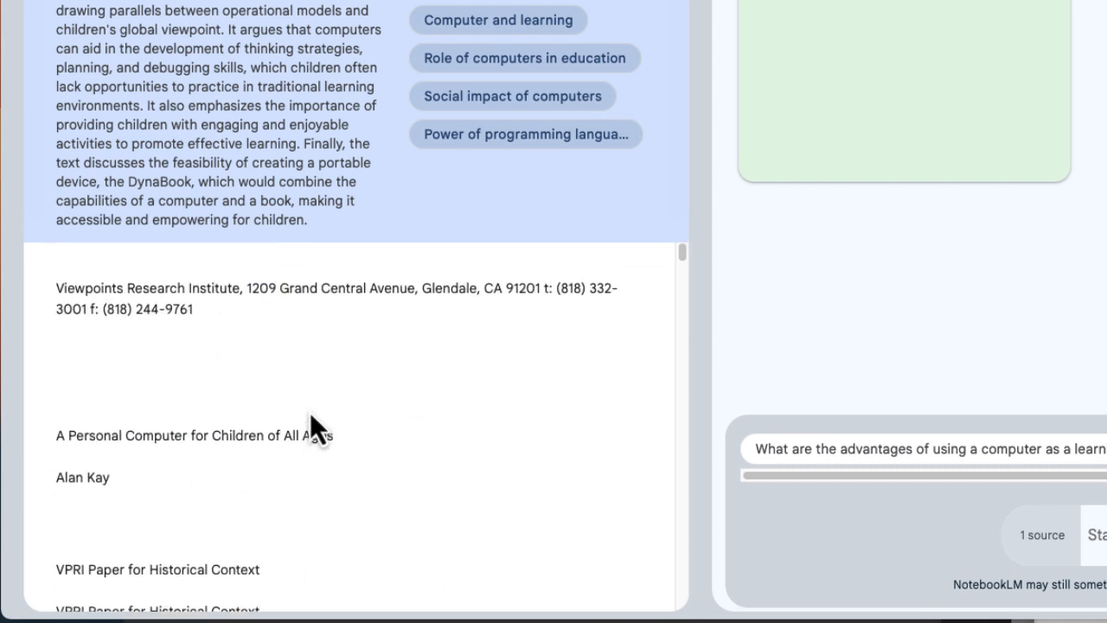
mouse_move(312, 424)
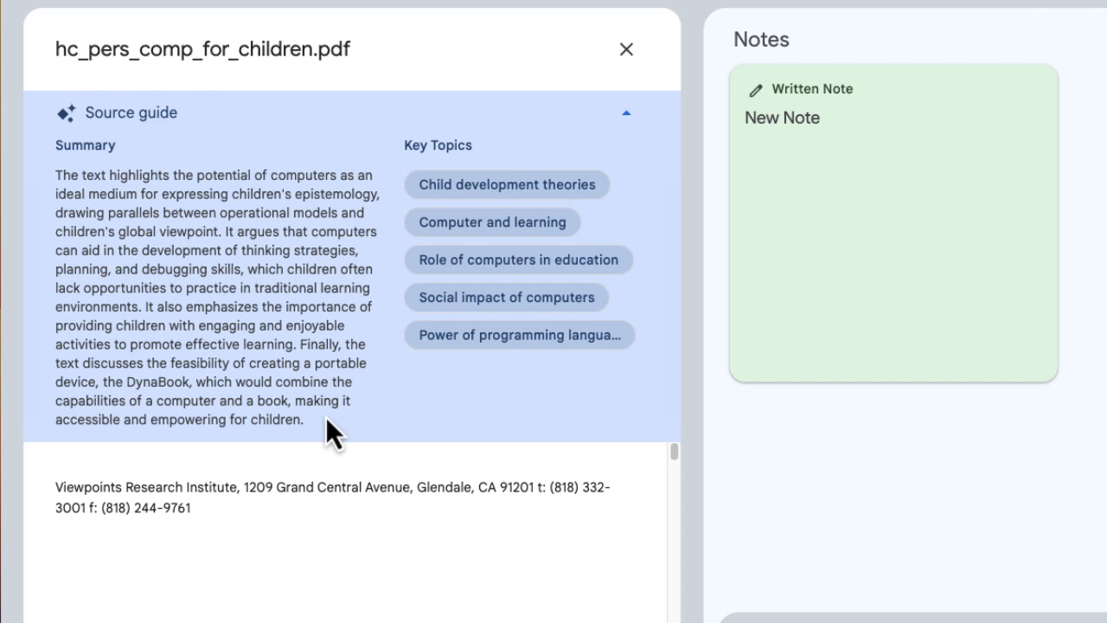
mouse_move(332, 432)
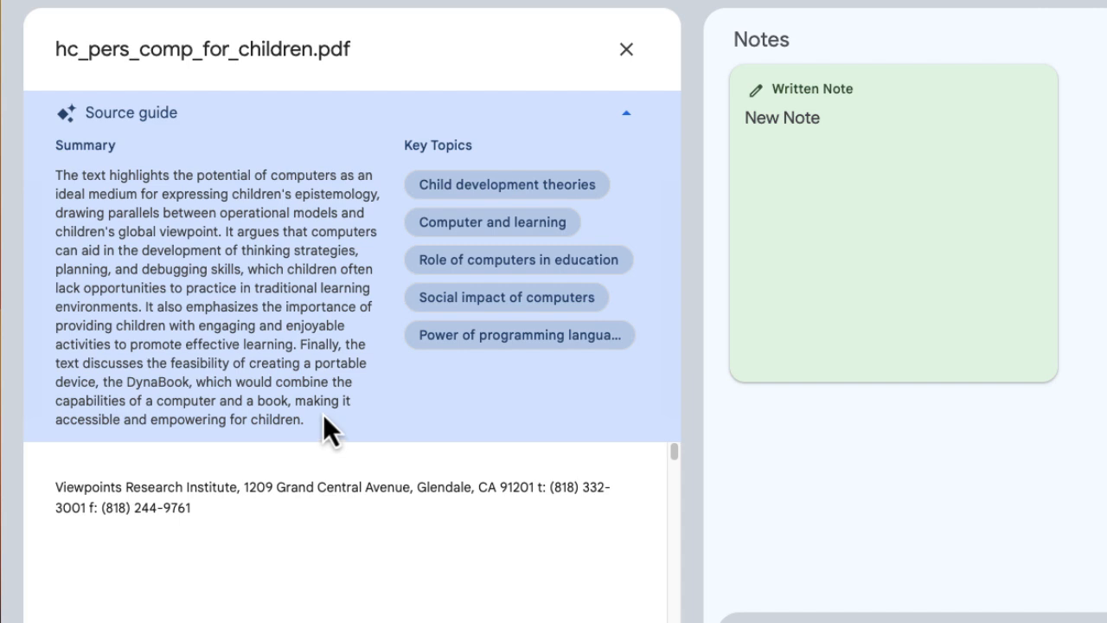
mouse_move(505, 184)
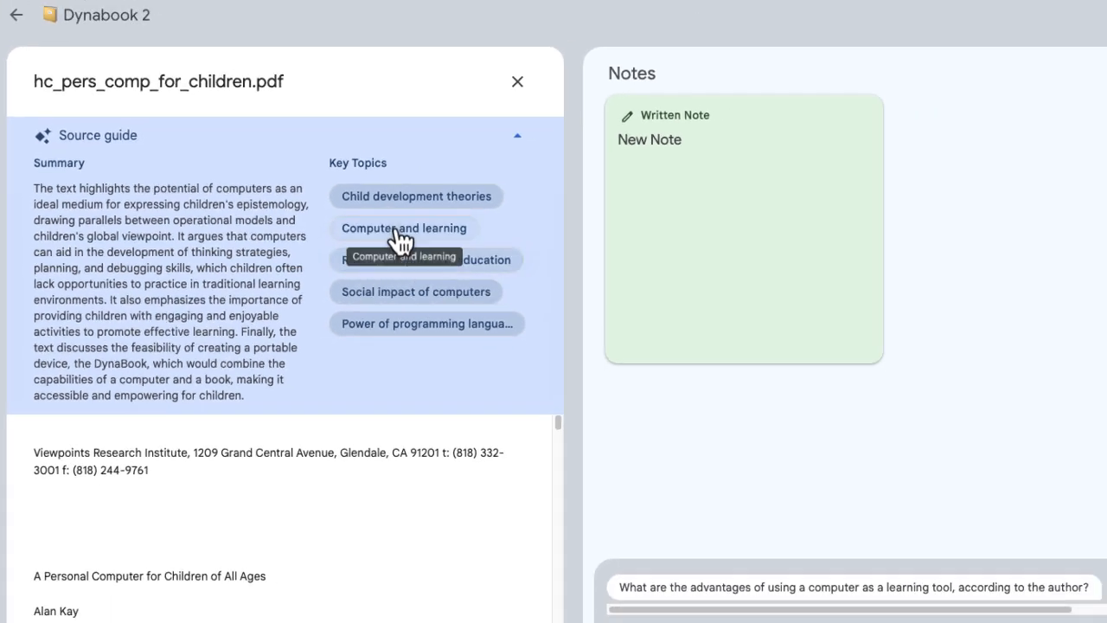
Ask the 'Computer and learning' key topic and check its five cited PDF passages.
left_click(405, 228)
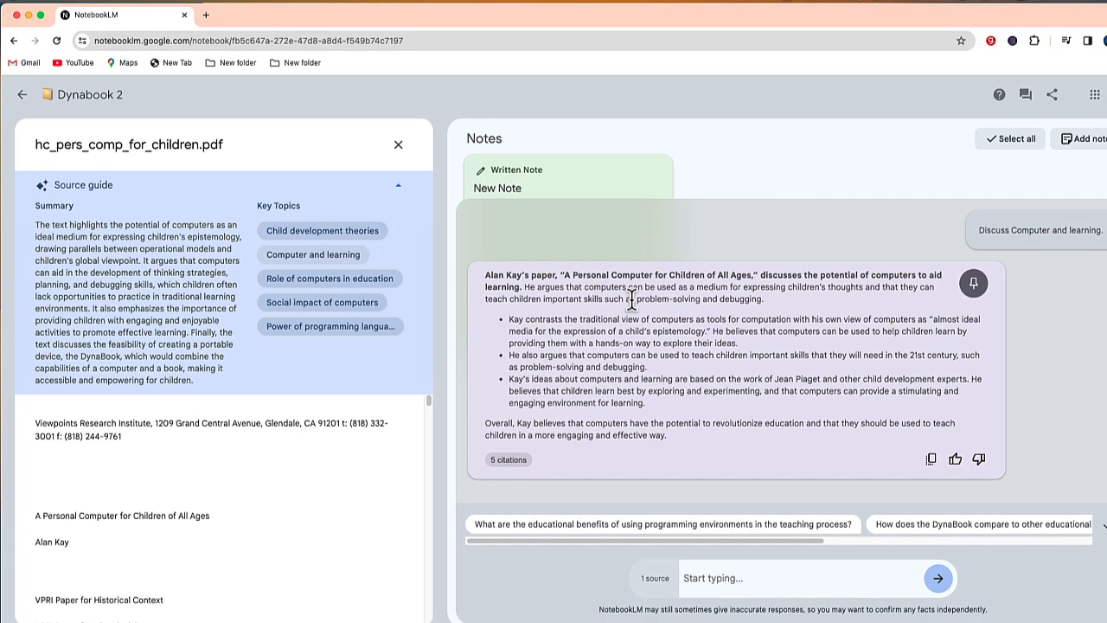
mouse_move(632, 301)
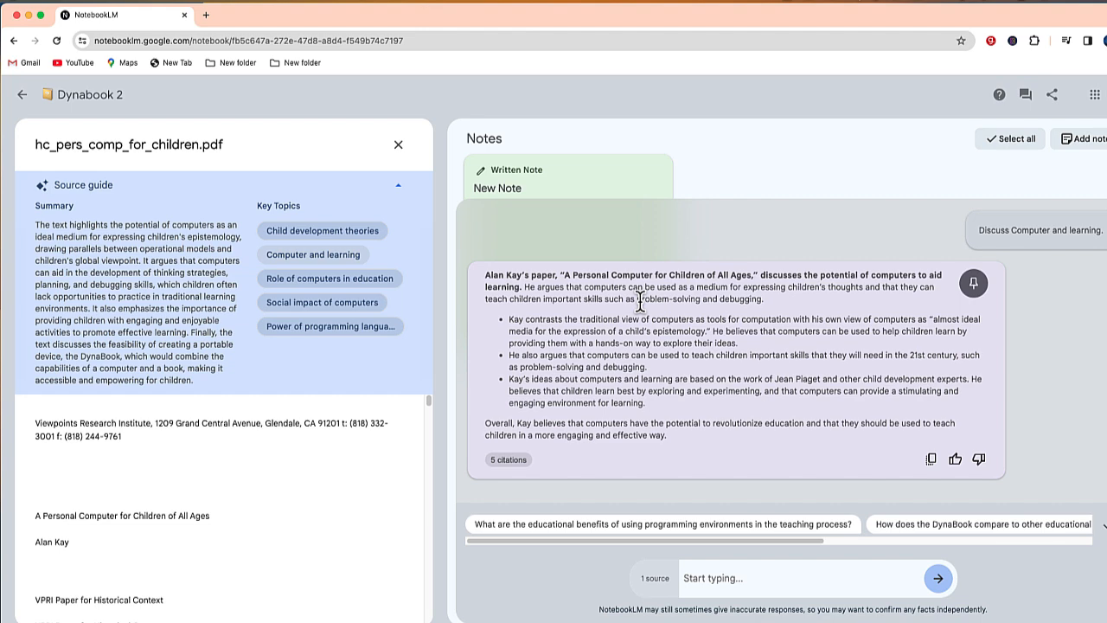
left_click(509, 460)
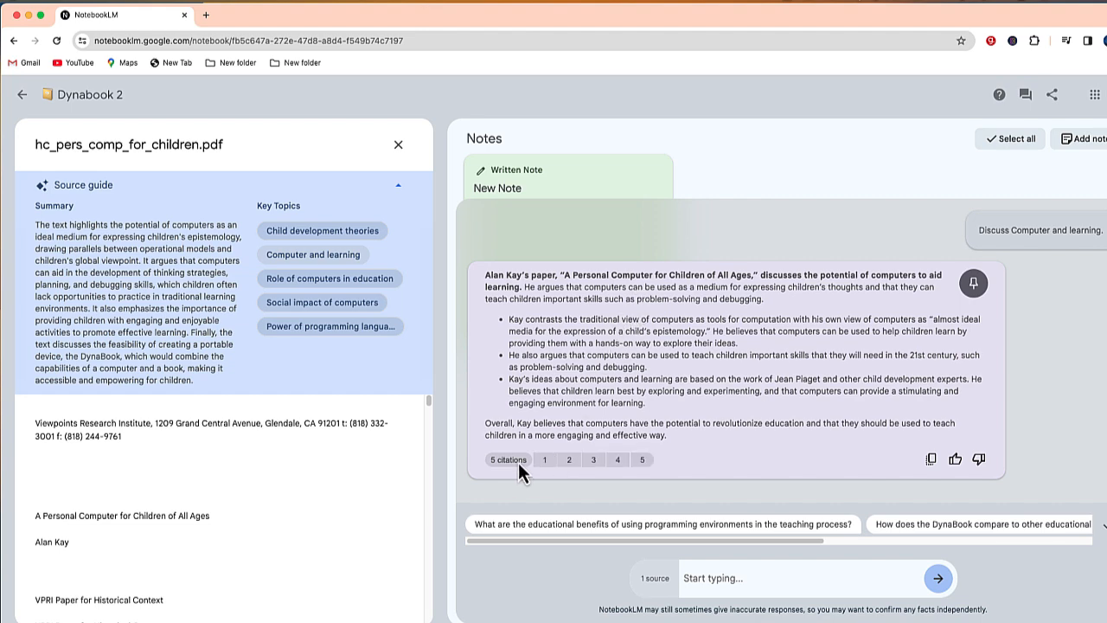
left_click(545, 460)
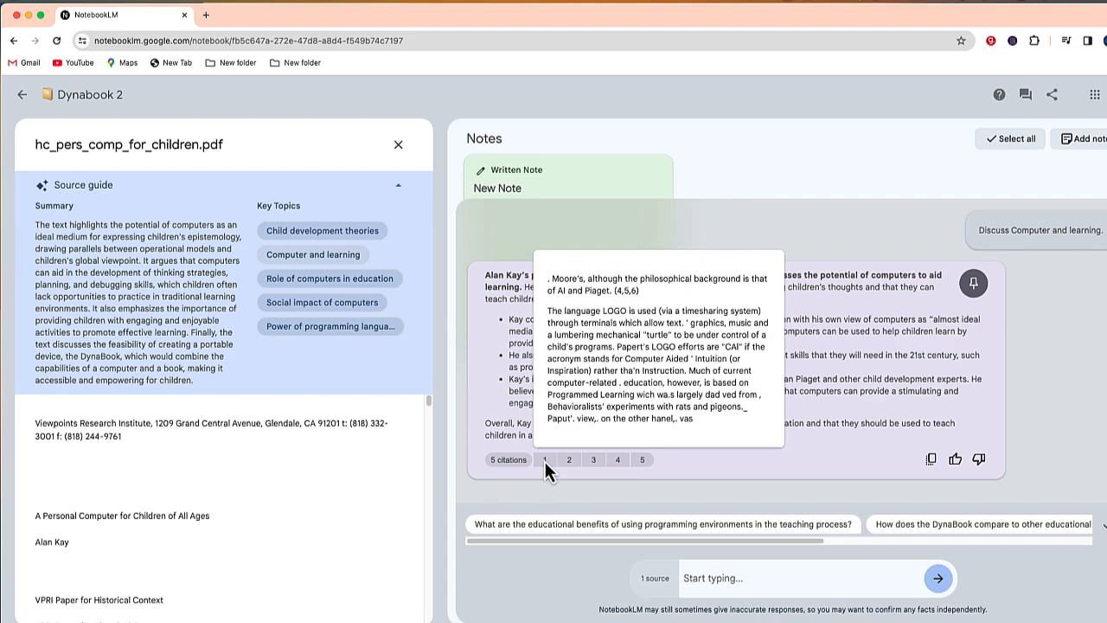
left_click(569, 461)
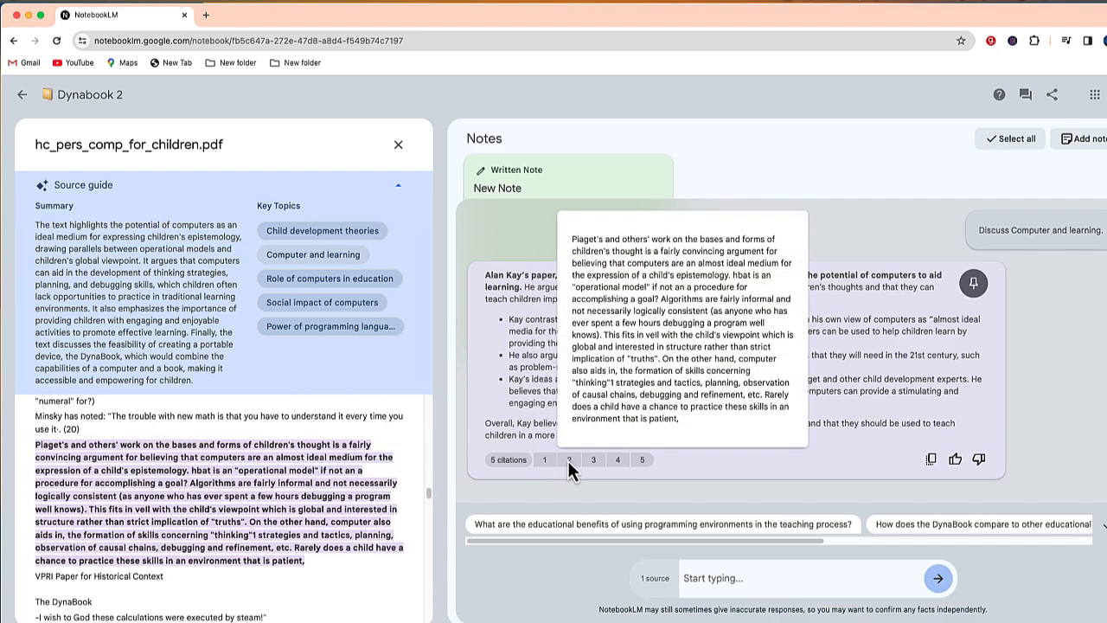
left_click(593, 460)
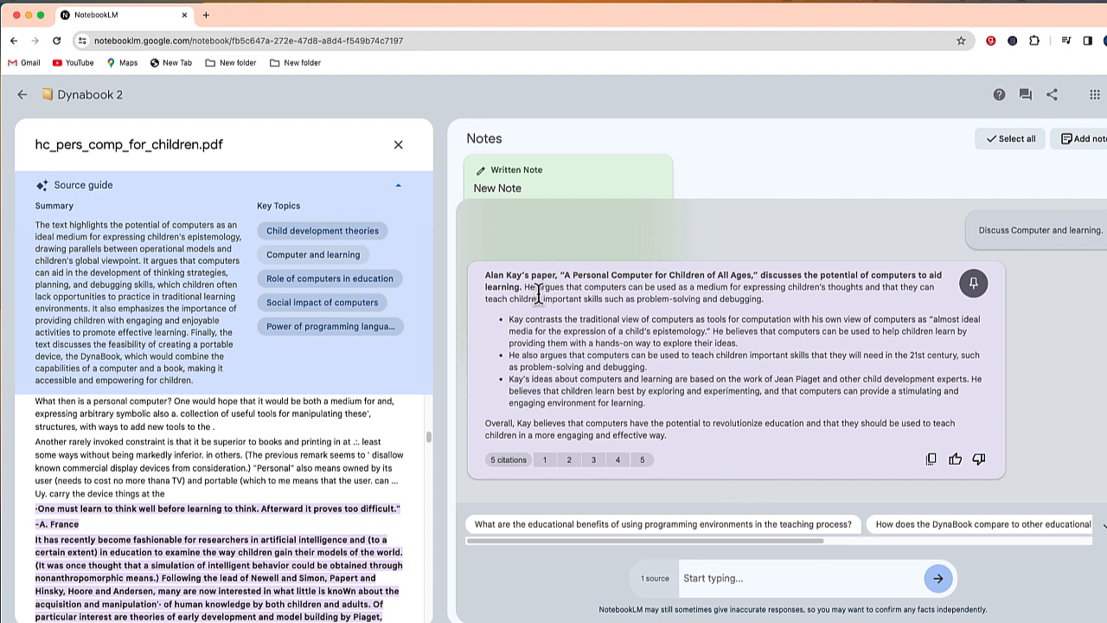
Save the Computer and learning answer as a note and glance at the written New Note.
left_click(973, 284)
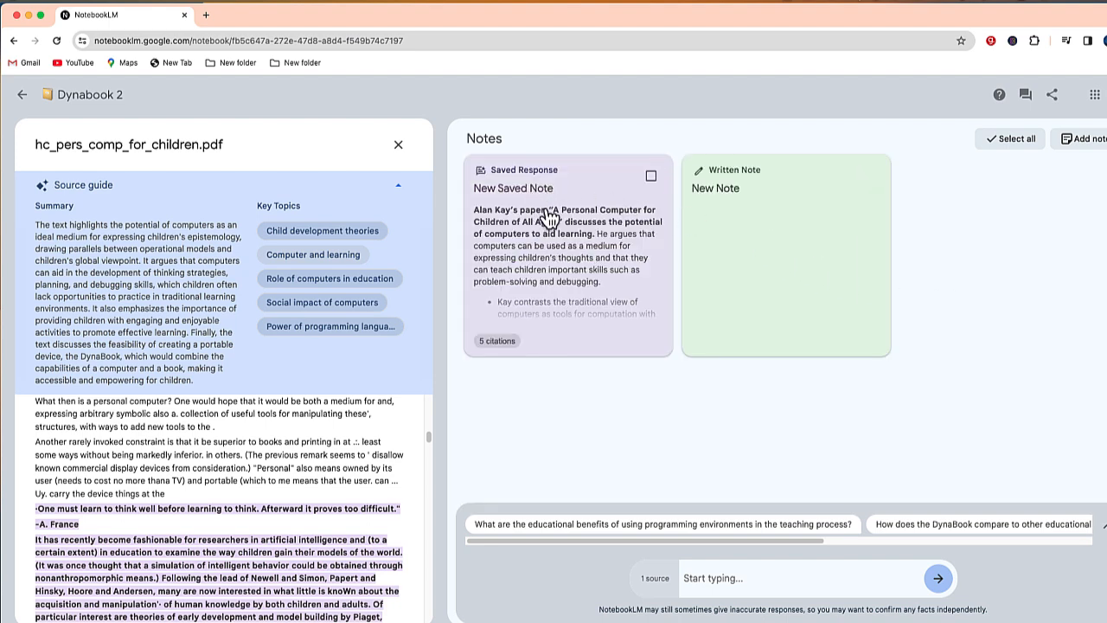
mouse_move(543, 240)
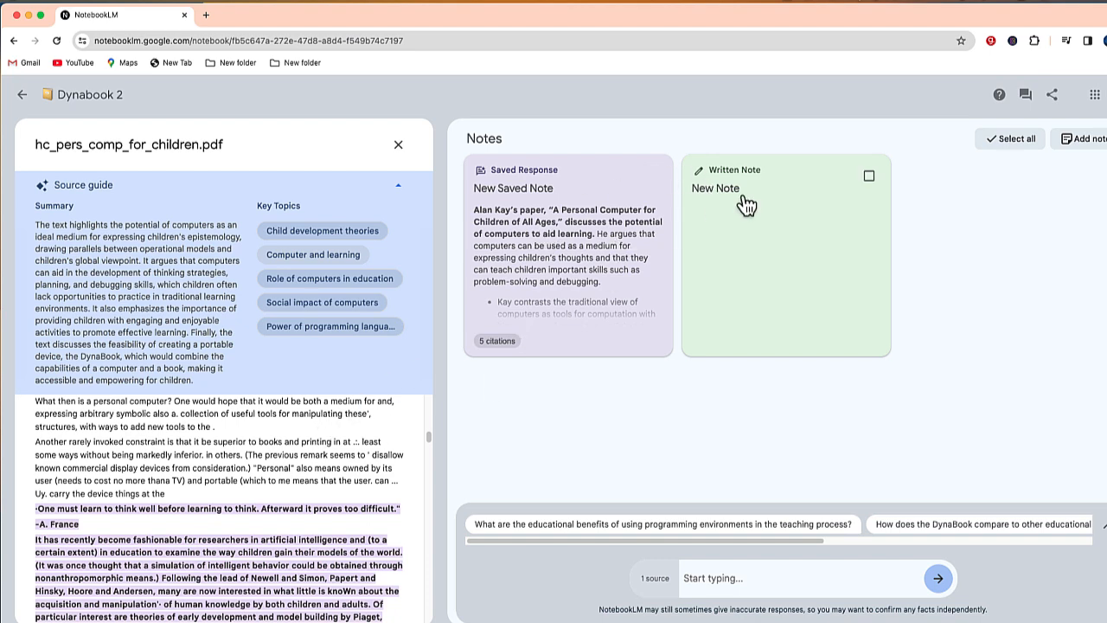
left_click(744, 199)
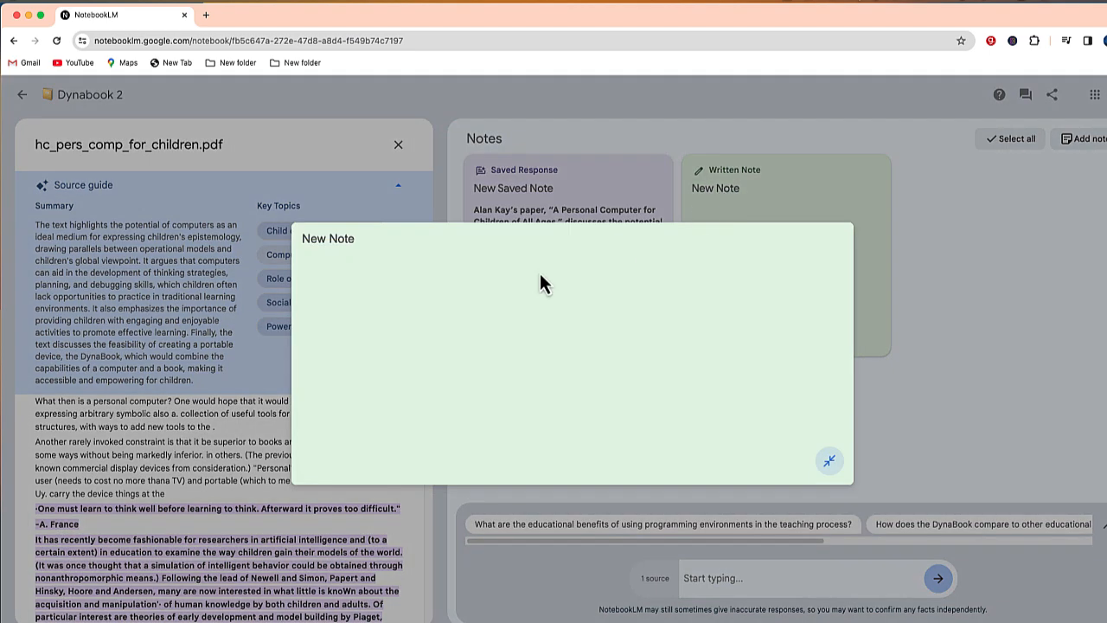
left_click(829, 461)
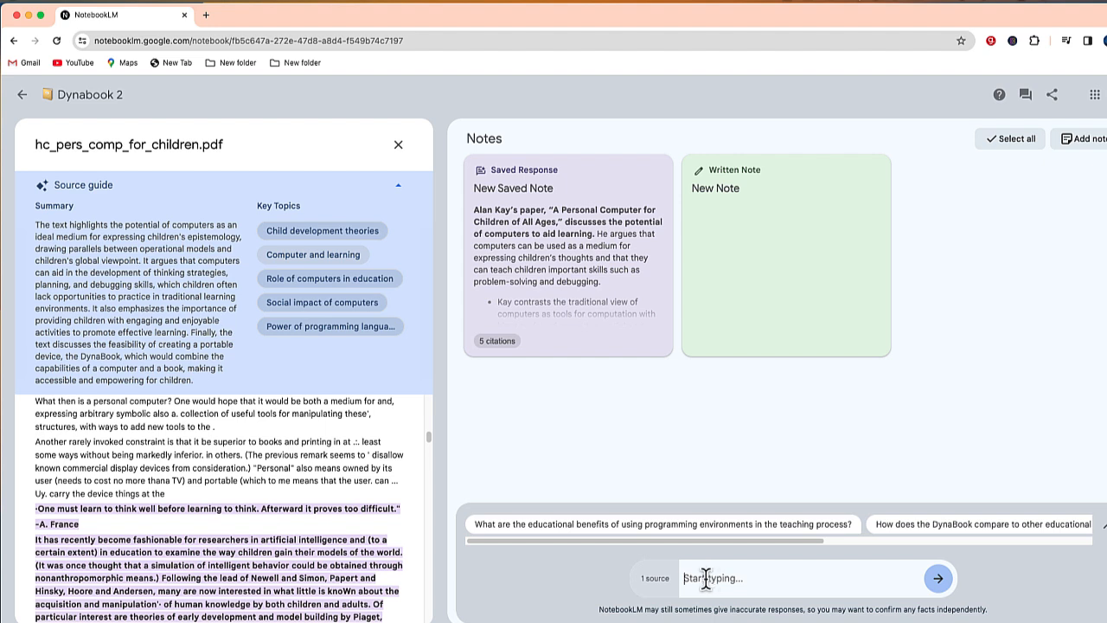
mouse_move(708, 578)
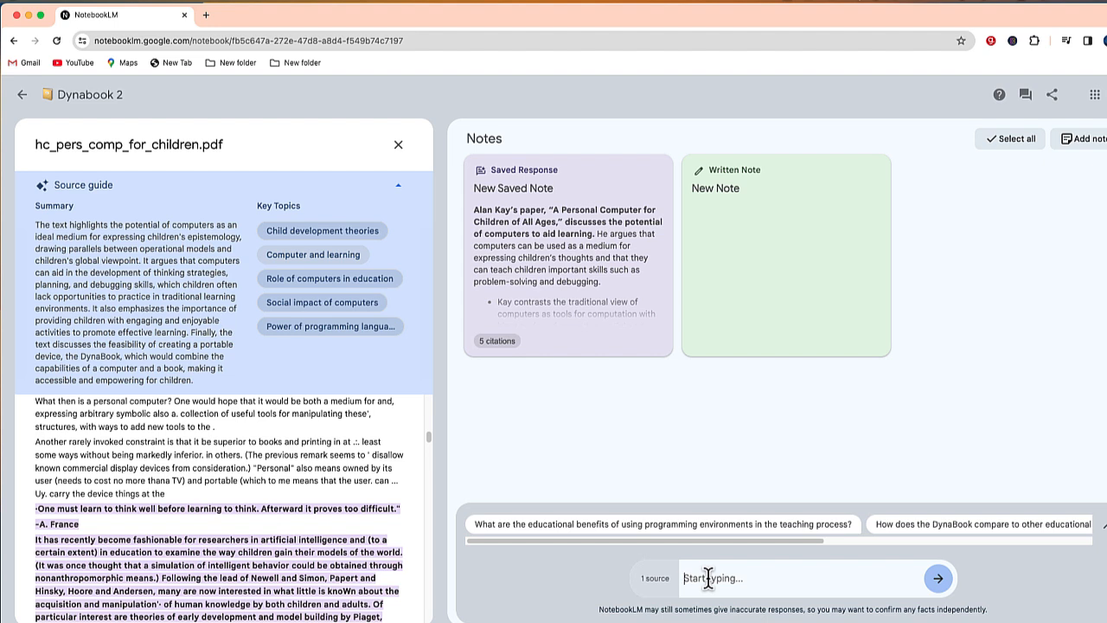
Ask the chat 'What is a Dynabook?' and get its seven-citation answer.
type("What is a Dy")
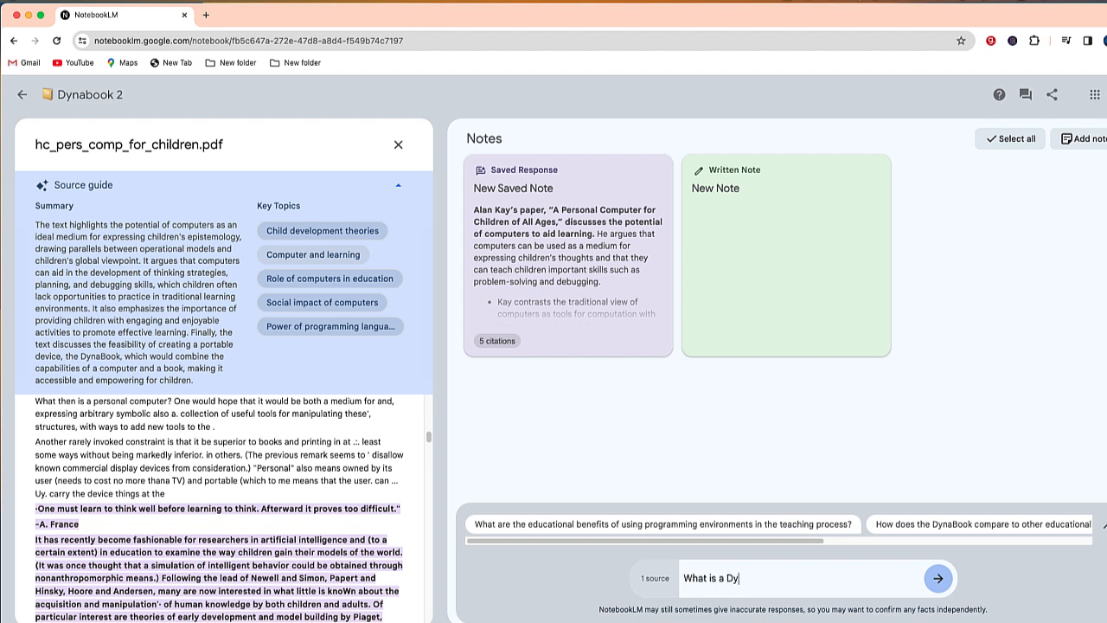
left_click(938, 578)
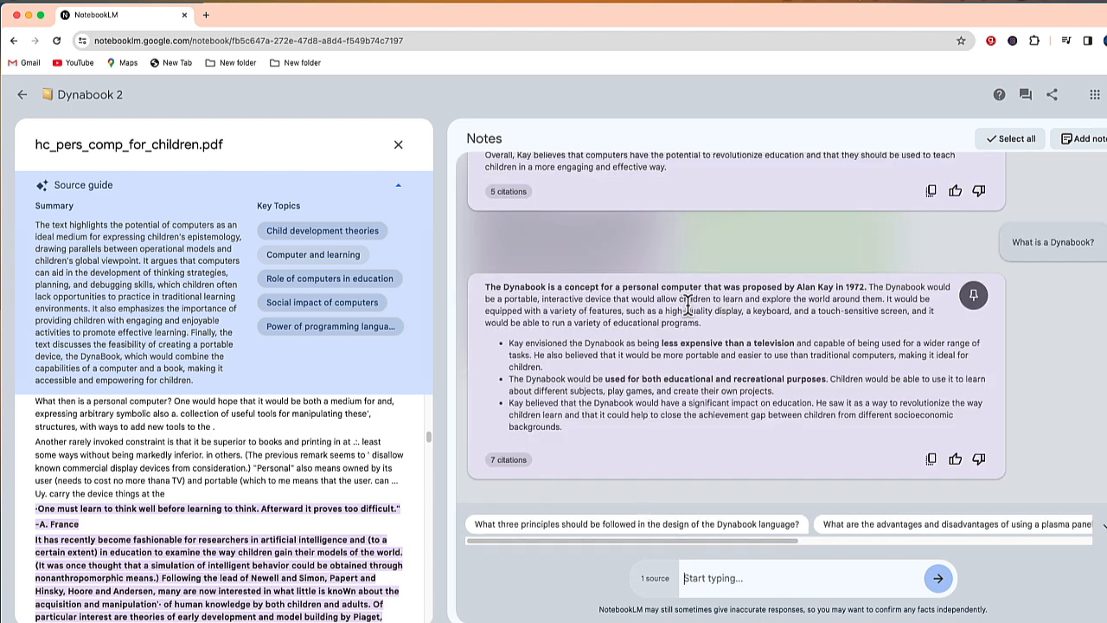
mouse_move(834, 344)
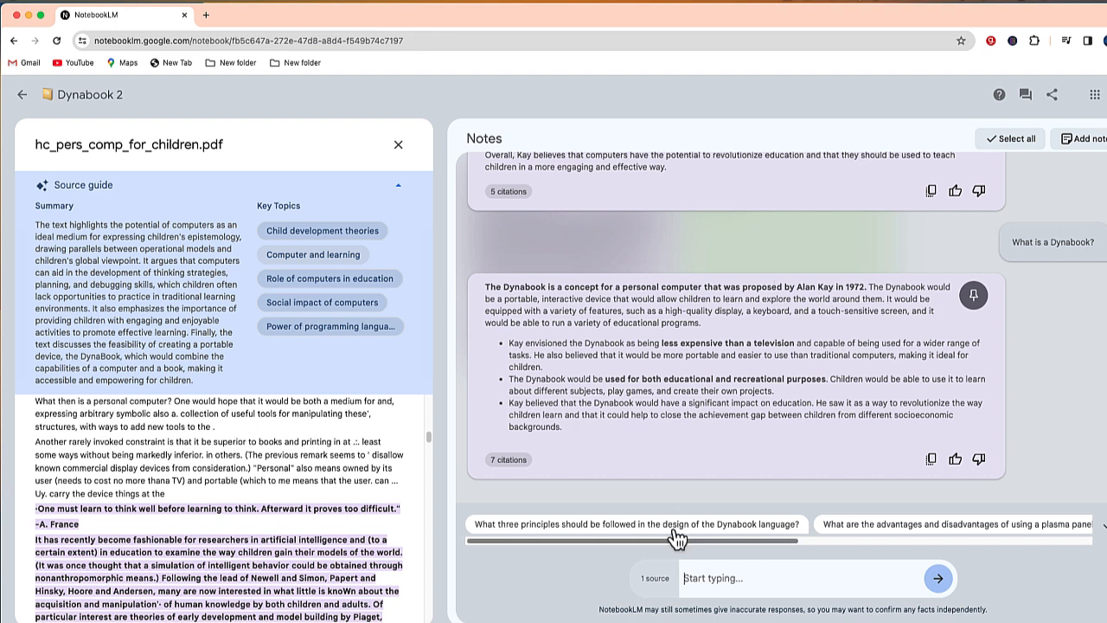
mouse_move(547, 284)
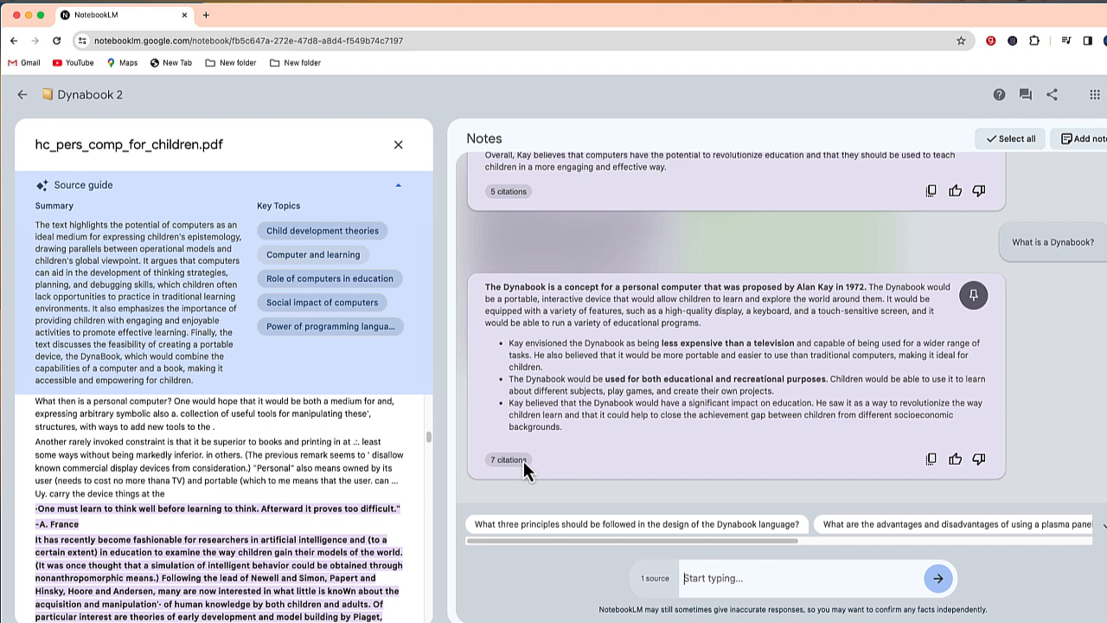
mouse_move(966, 337)
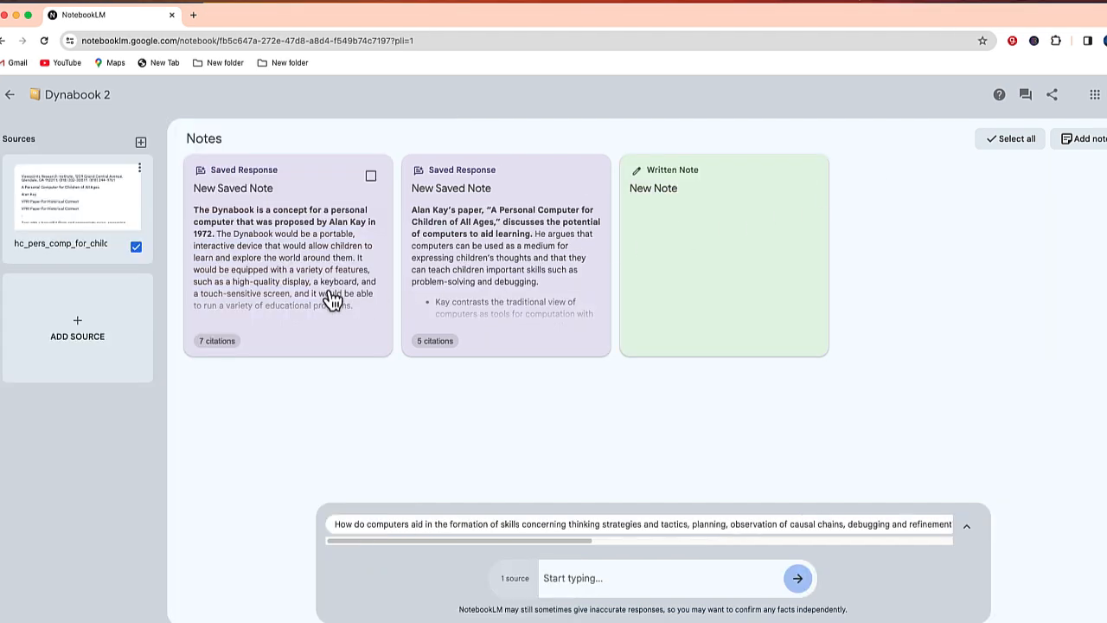
mouse_move(395, 263)
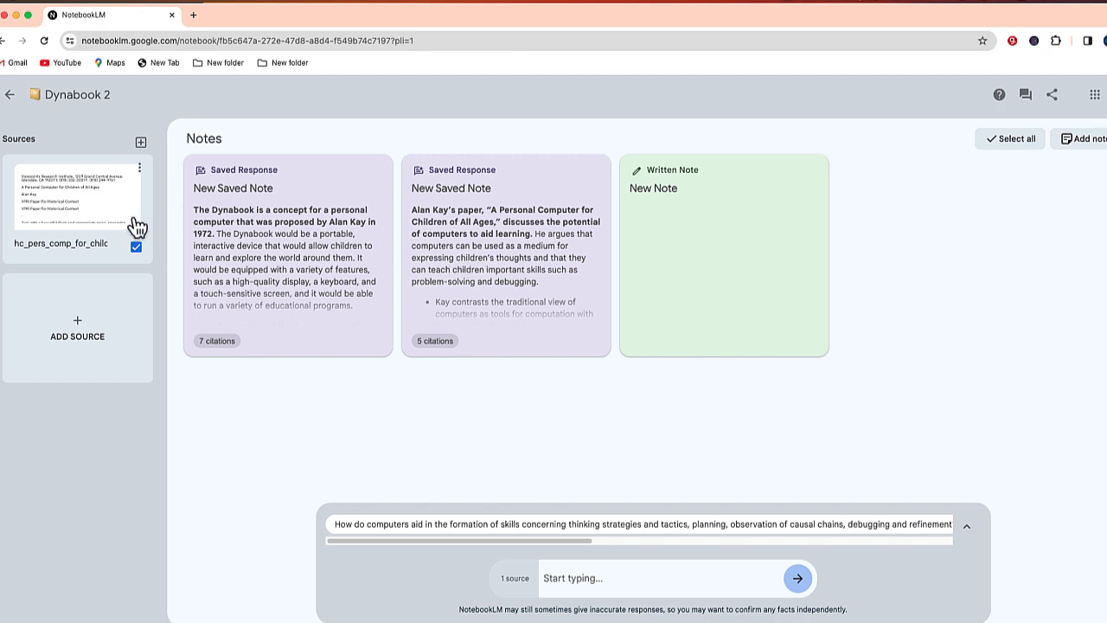
Review the PDF's source guide, return to notes and select the Dynabook concept note.
left_click(60, 199)
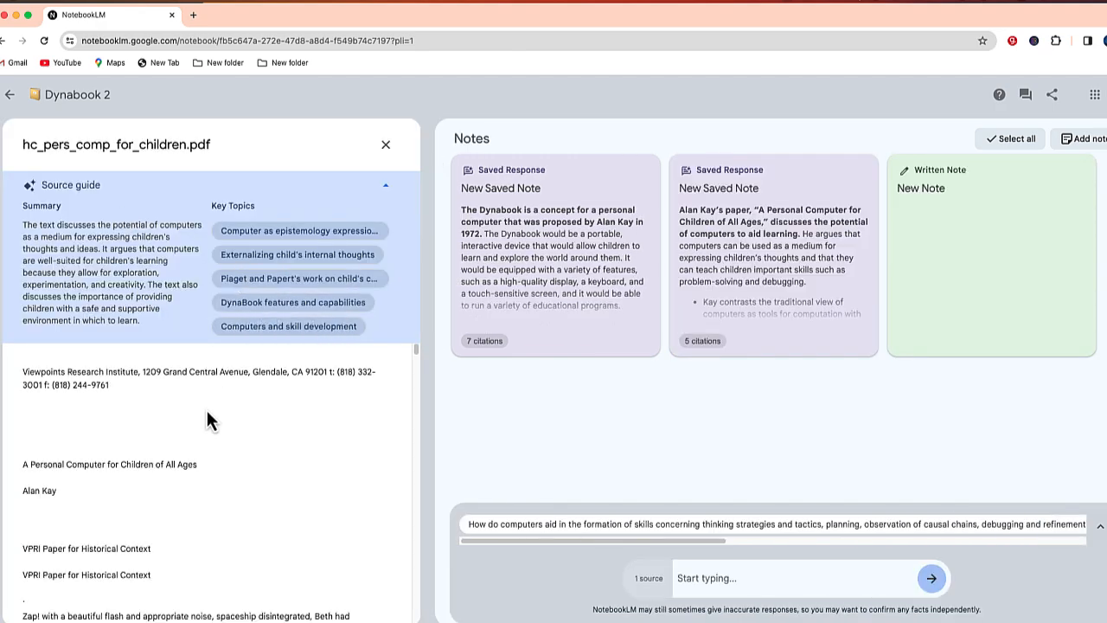
scroll("down", 3)
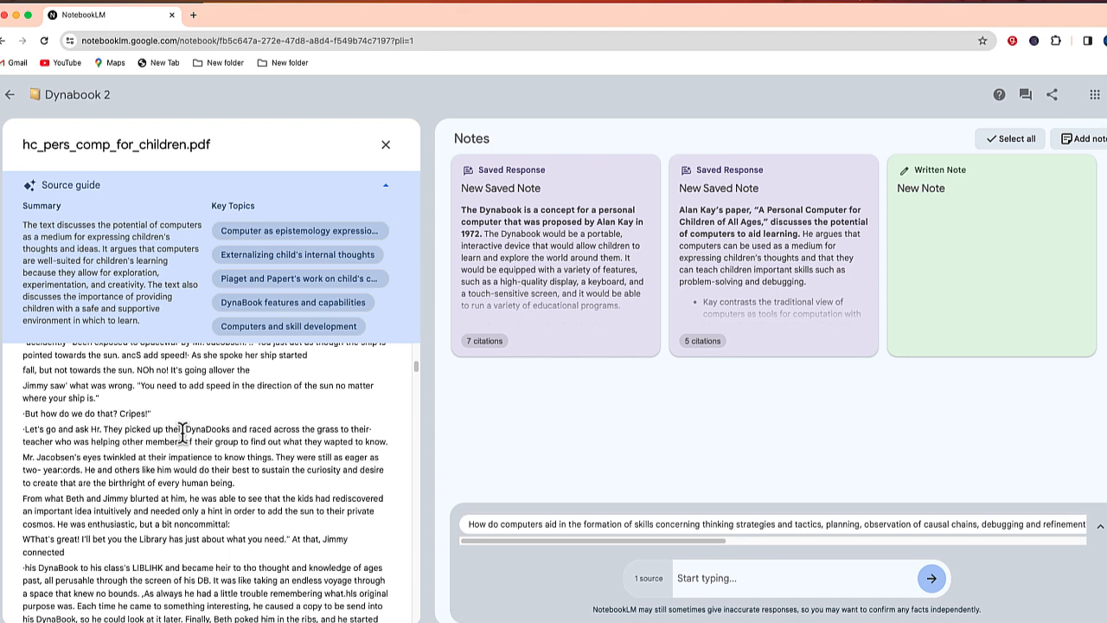
left_click(386, 145)
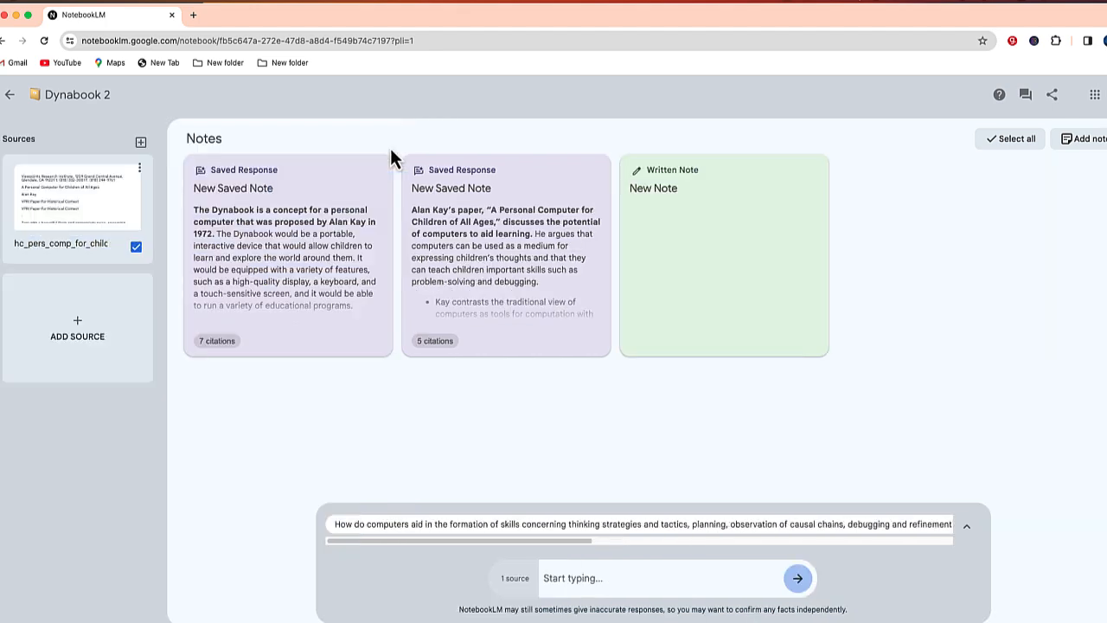
mouse_move(84, 327)
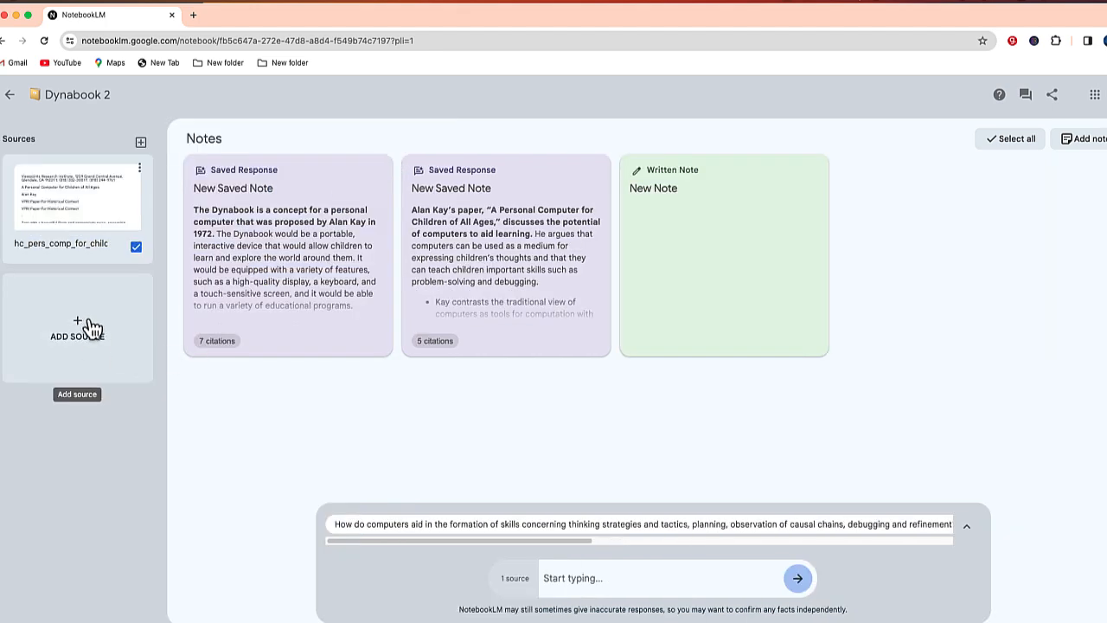
mouse_move(83, 239)
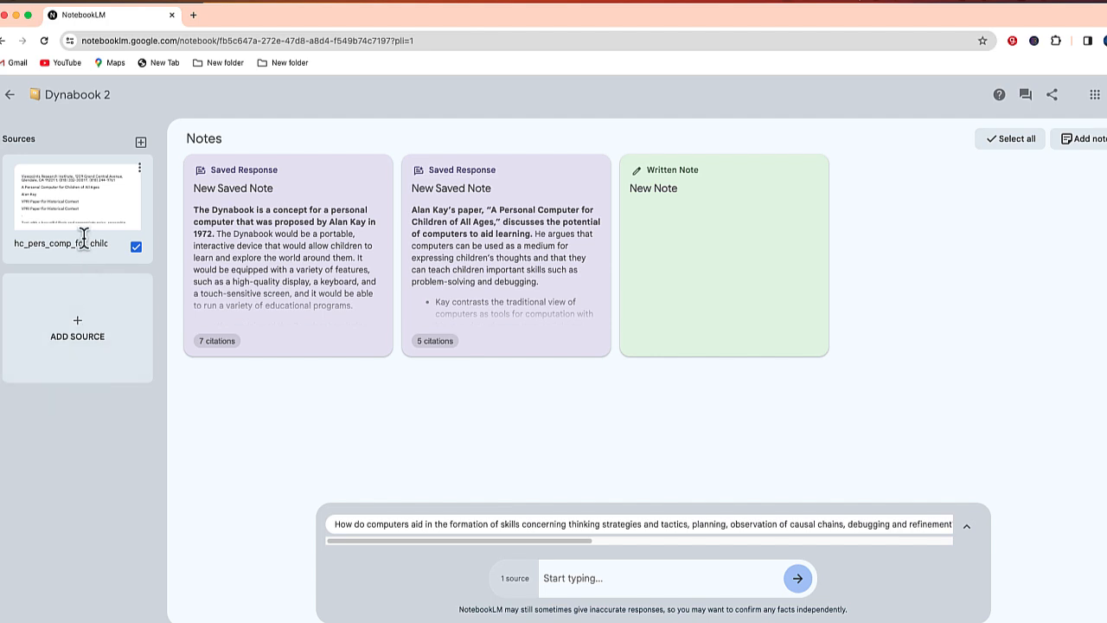
mouse_move(107, 503)
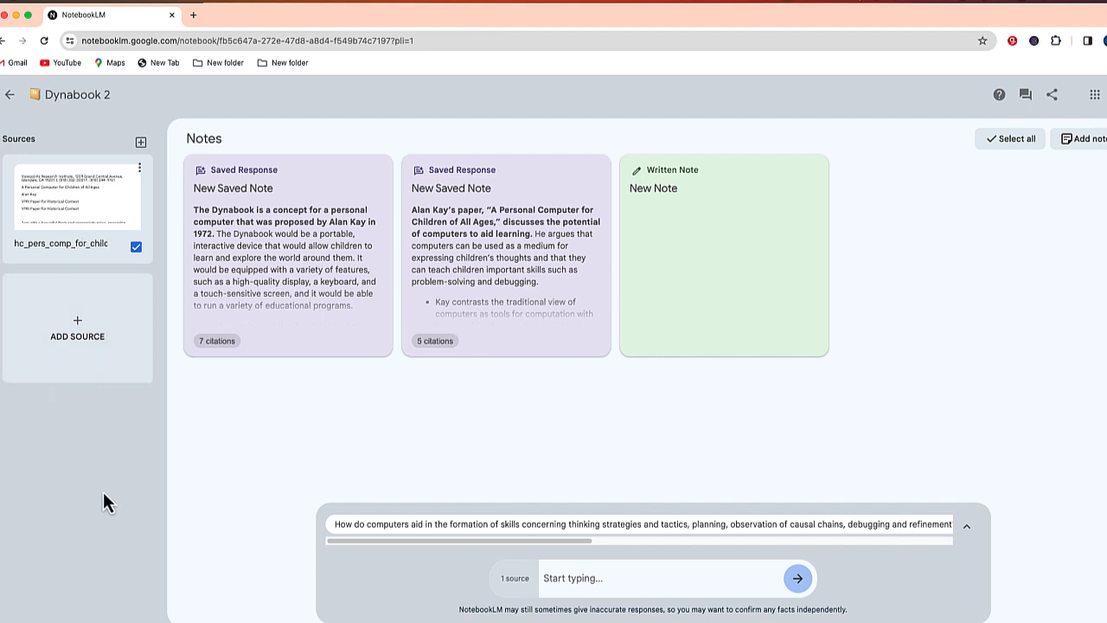
mouse_move(730, 201)
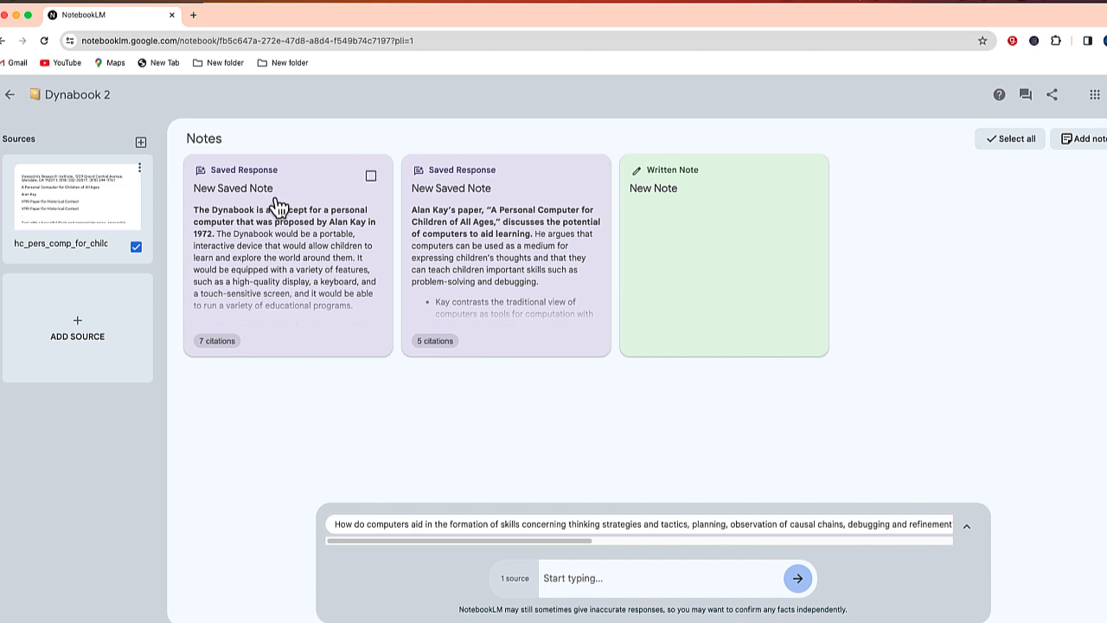
mouse_move(280, 209)
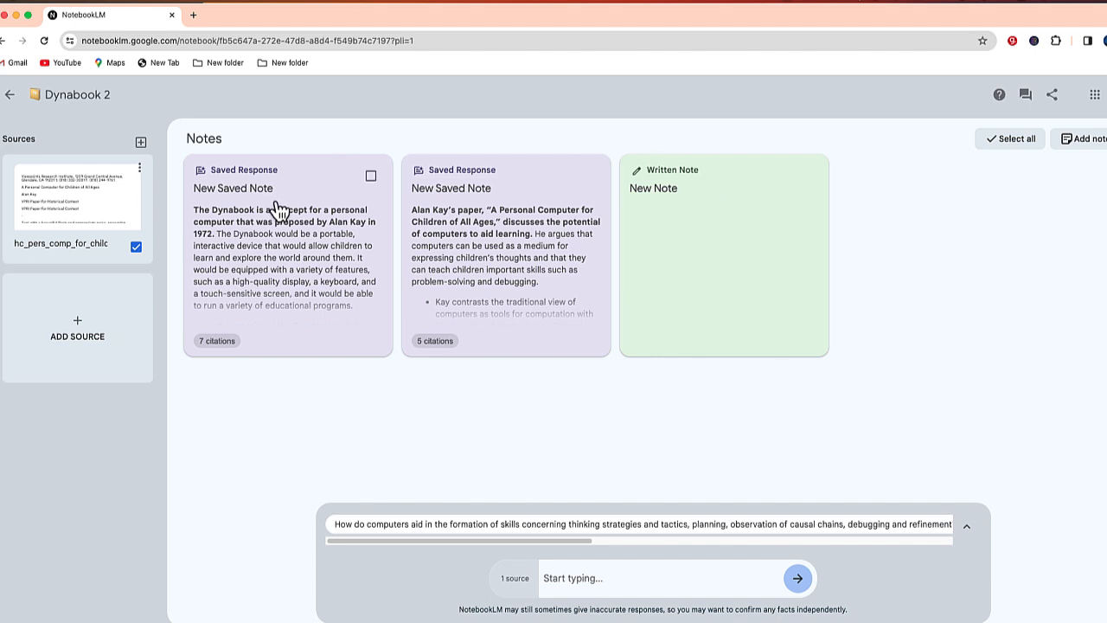
left_click(370, 177)
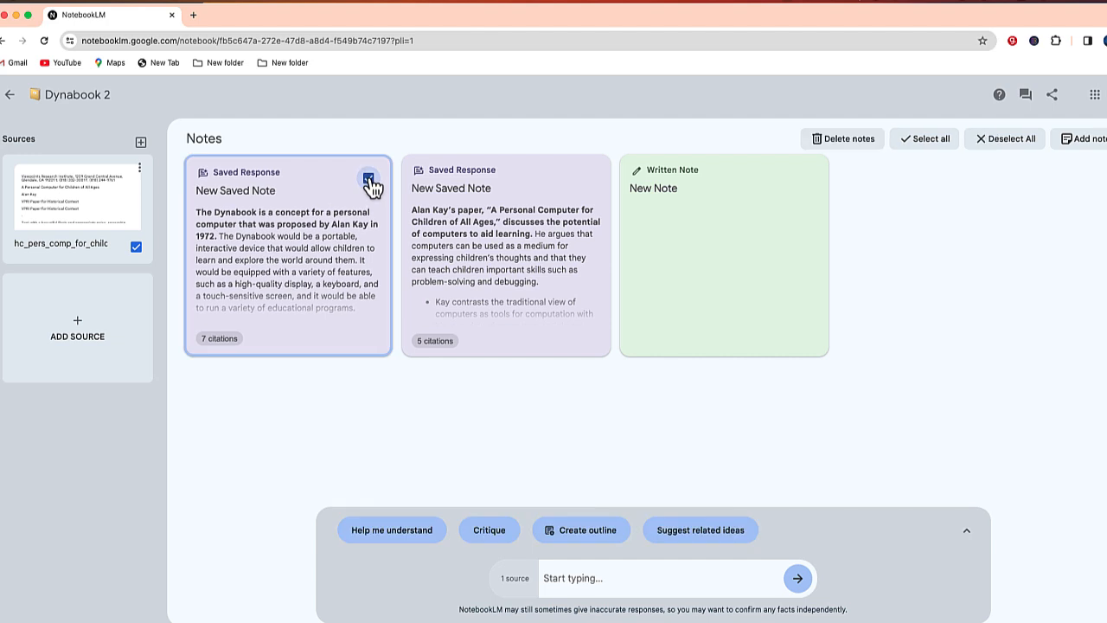
Select both saved Dynabook notes and generate a nine-section Outline note from them.
left_click(369, 176)
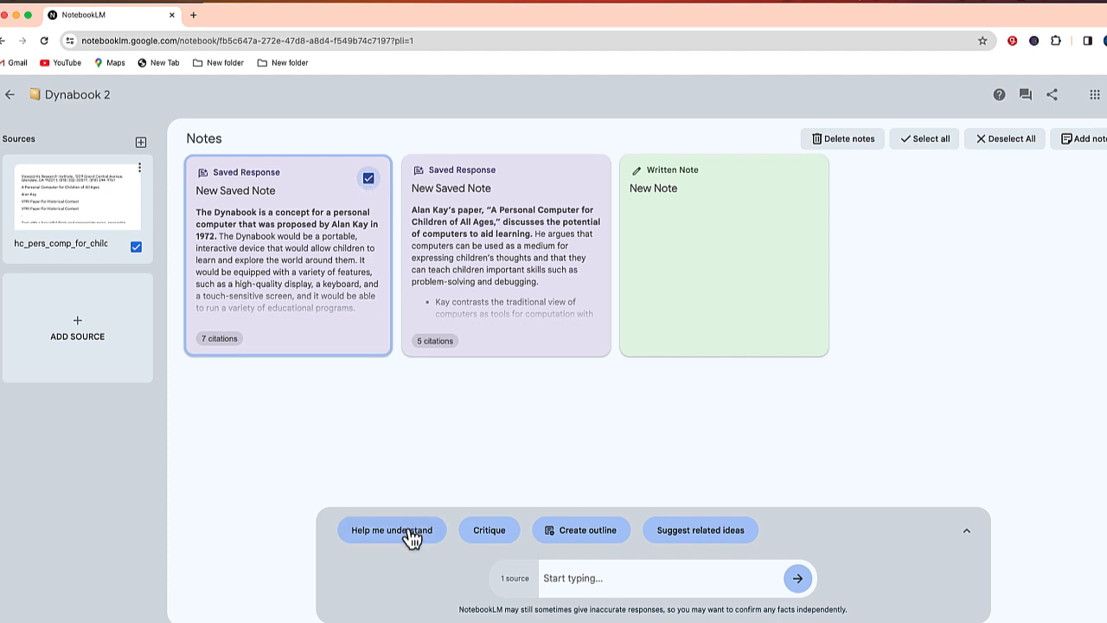
mouse_move(488, 535)
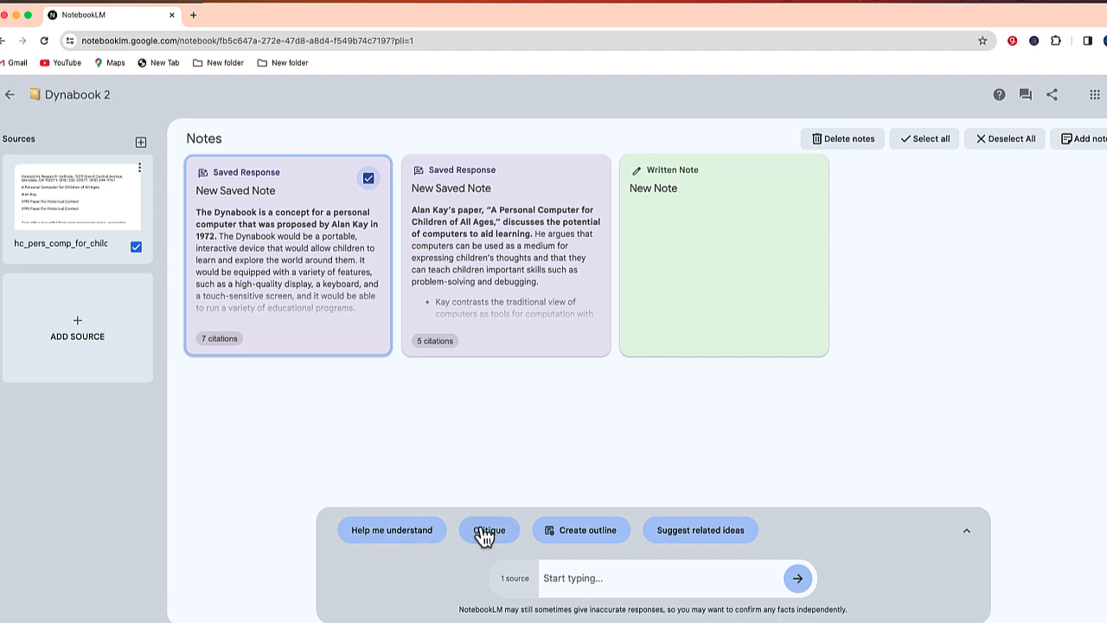
mouse_move(668, 547)
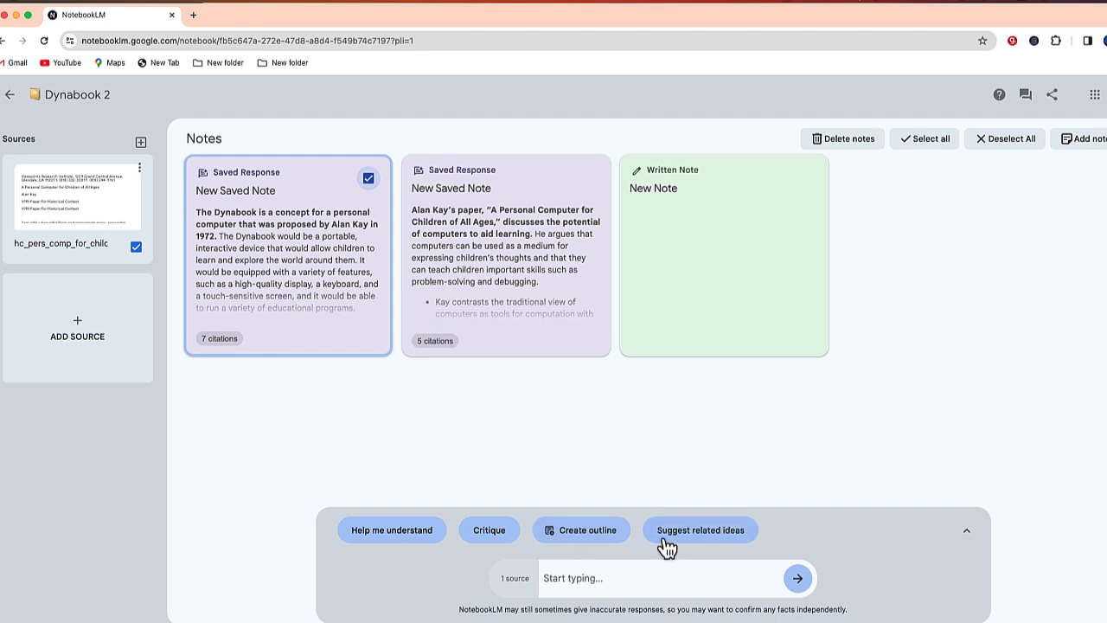
left_click(699, 530)
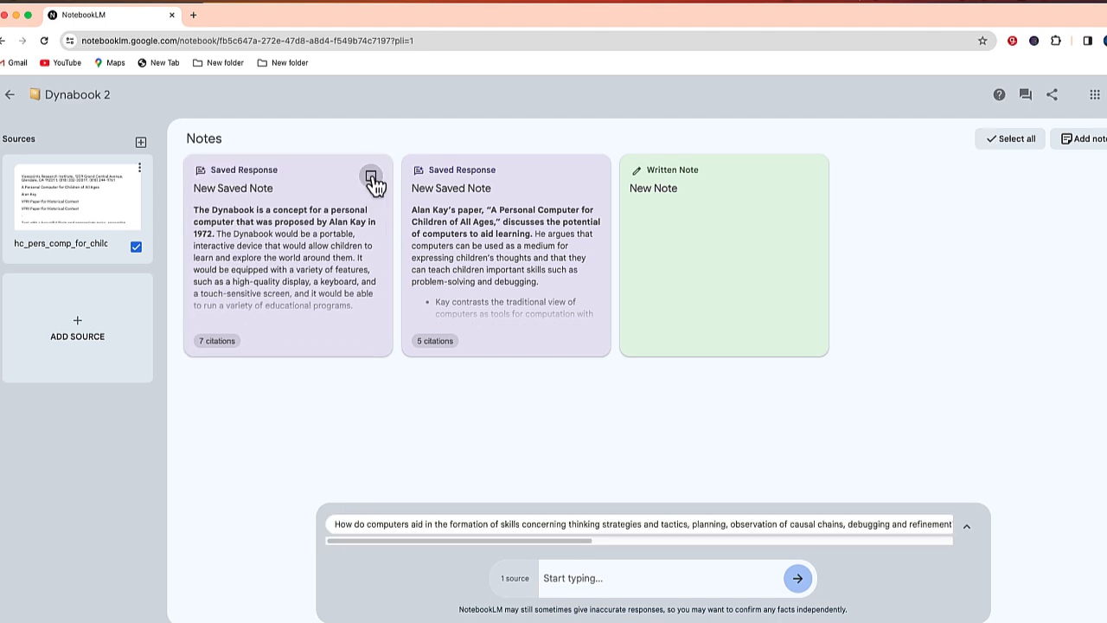
left_click(588, 176)
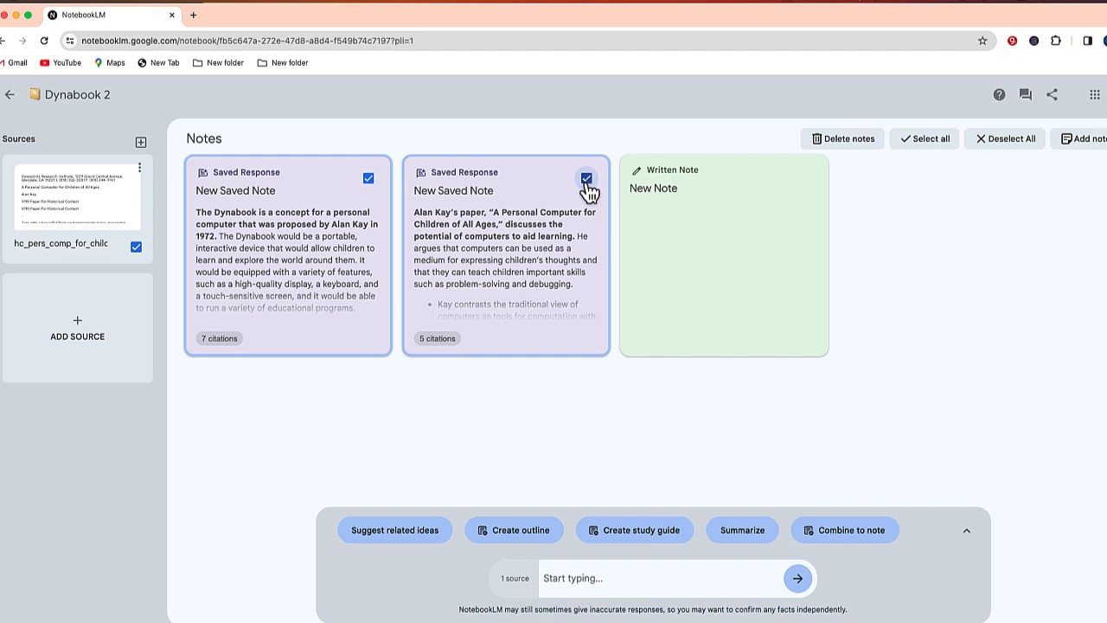
left_click(514, 530)
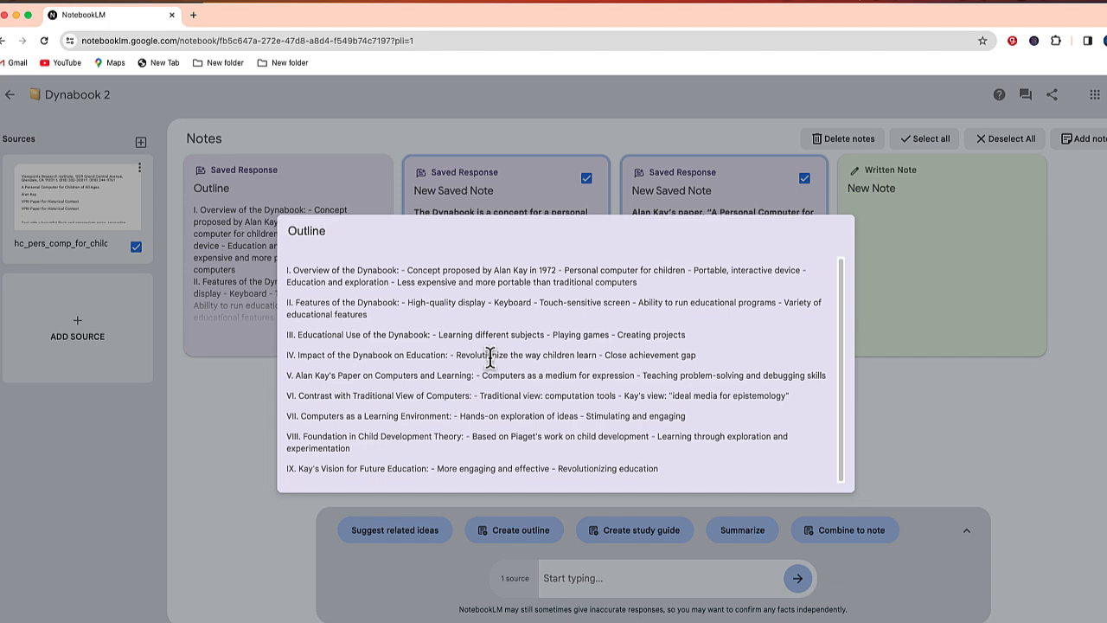
left_click(547, 187)
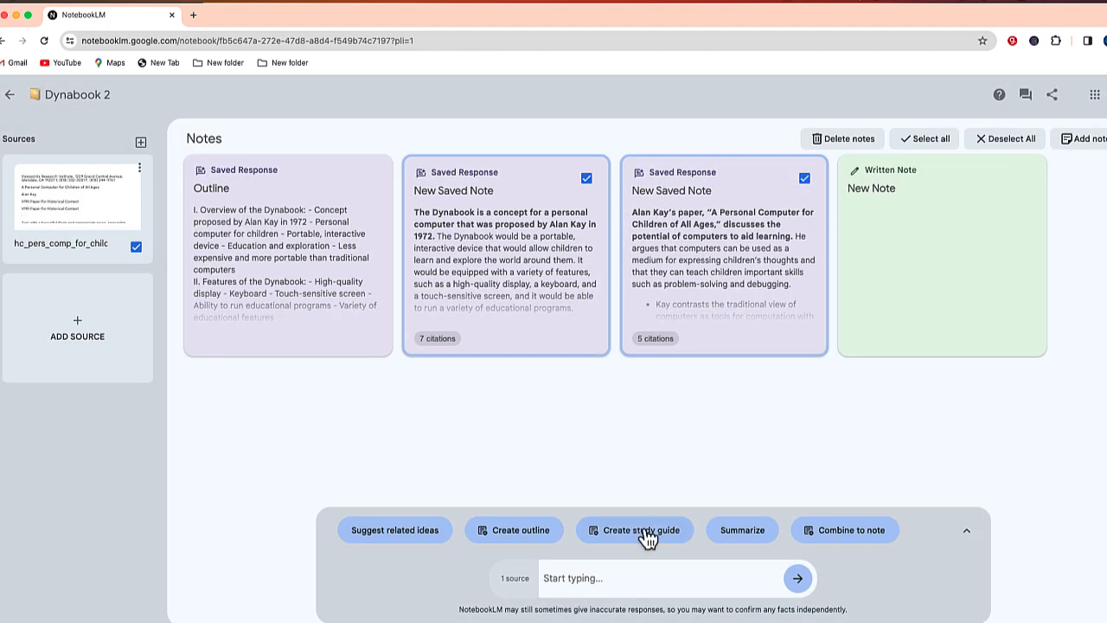
Generate a Study Guide with review questions and a glossary from the two notes.
left_click(634, 529)
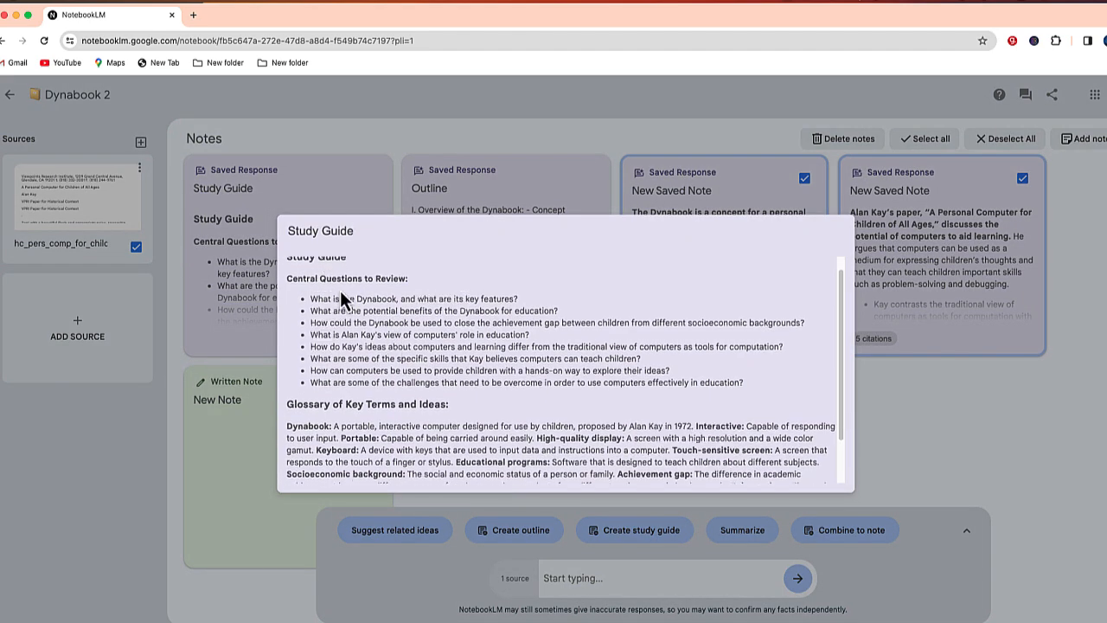
scroll("down", 3)
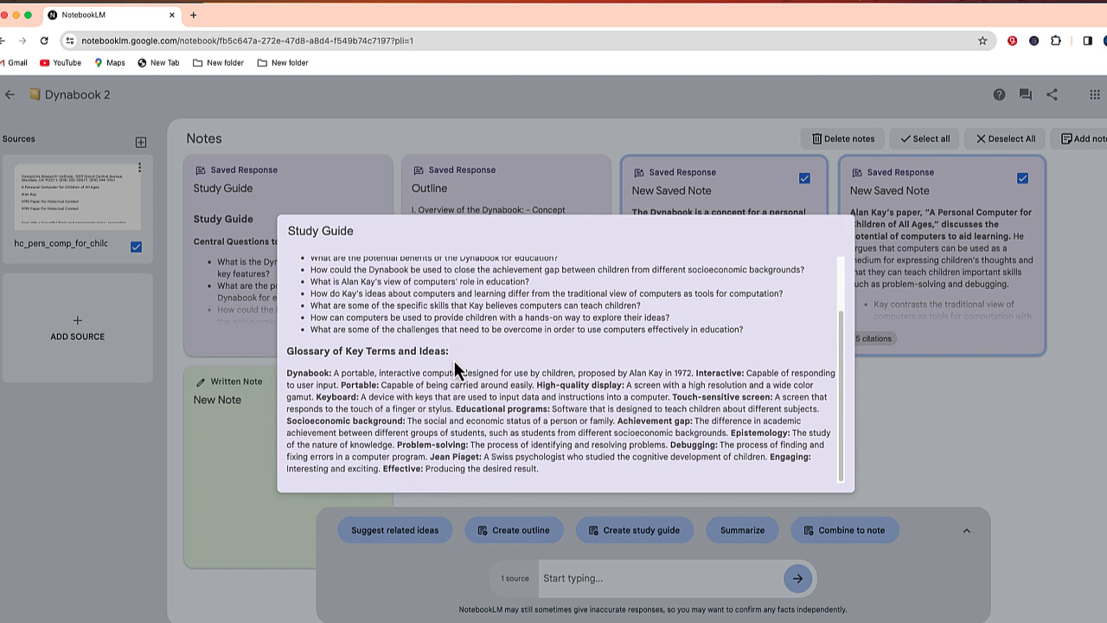
mouse_move(500, 392)
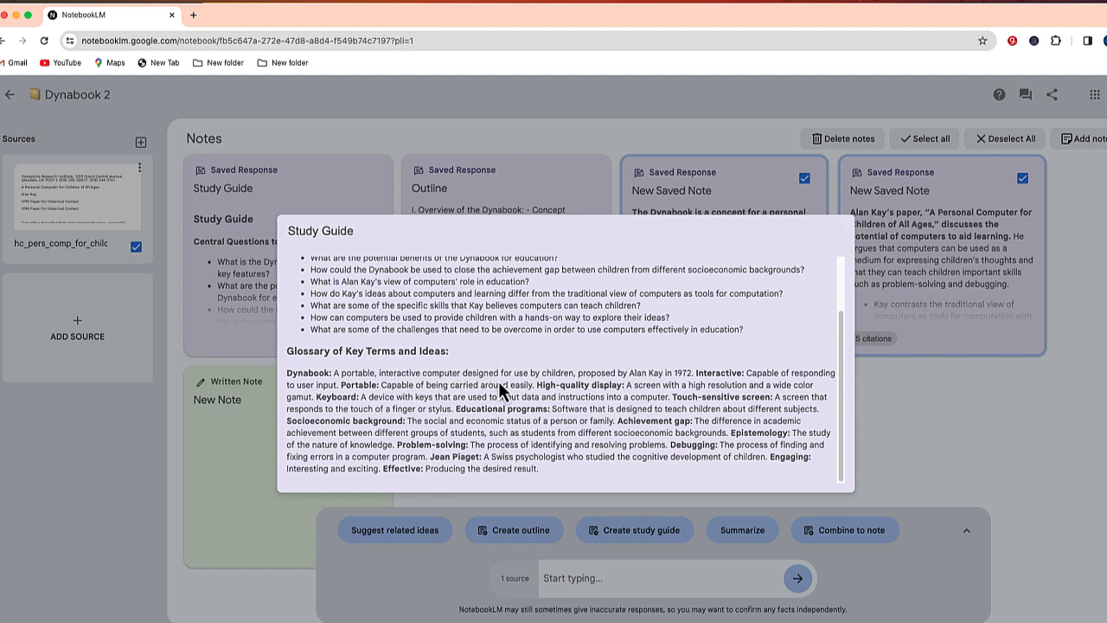
mouse_move(952, 442)
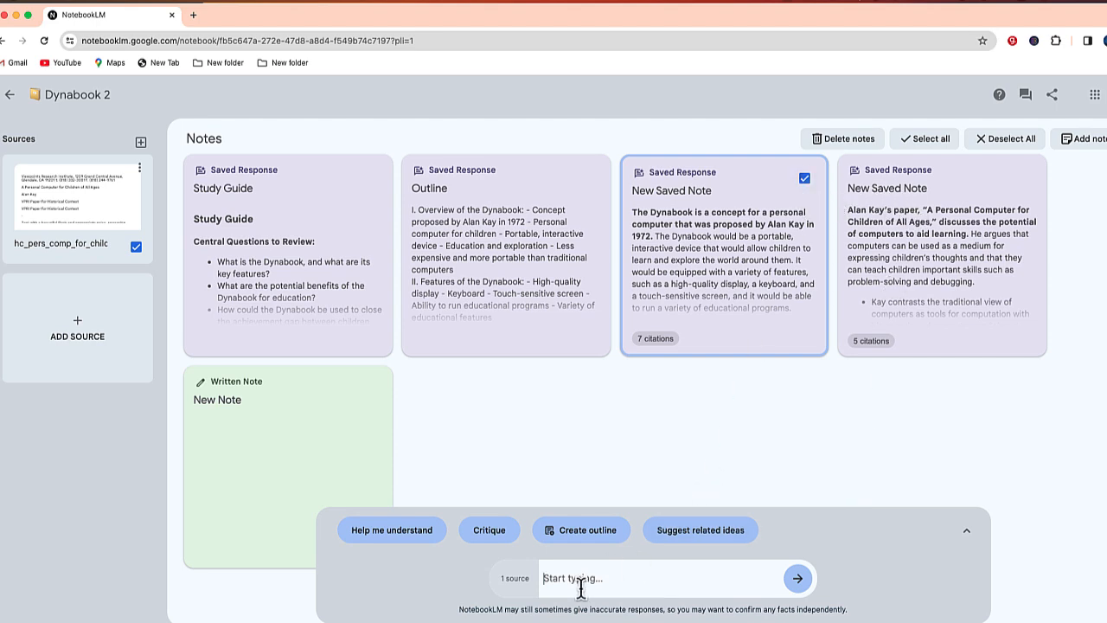
Ask 'Create Multiple Choice review questions' and list the answer's ten citations.
type("Create Multiple Choice review questions")
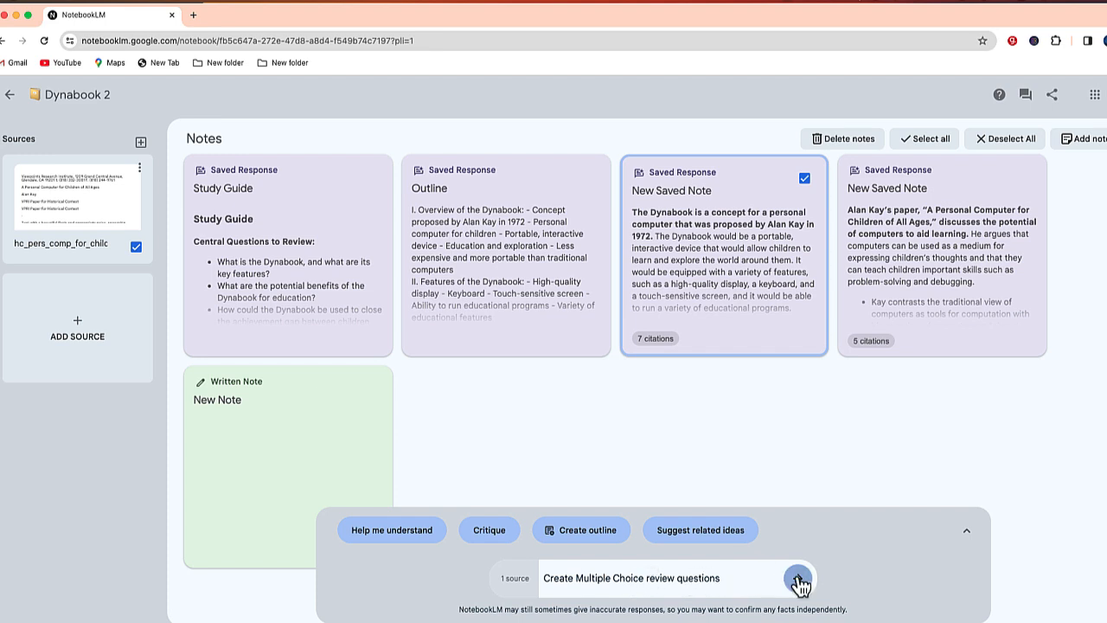
left_click(796, 578)
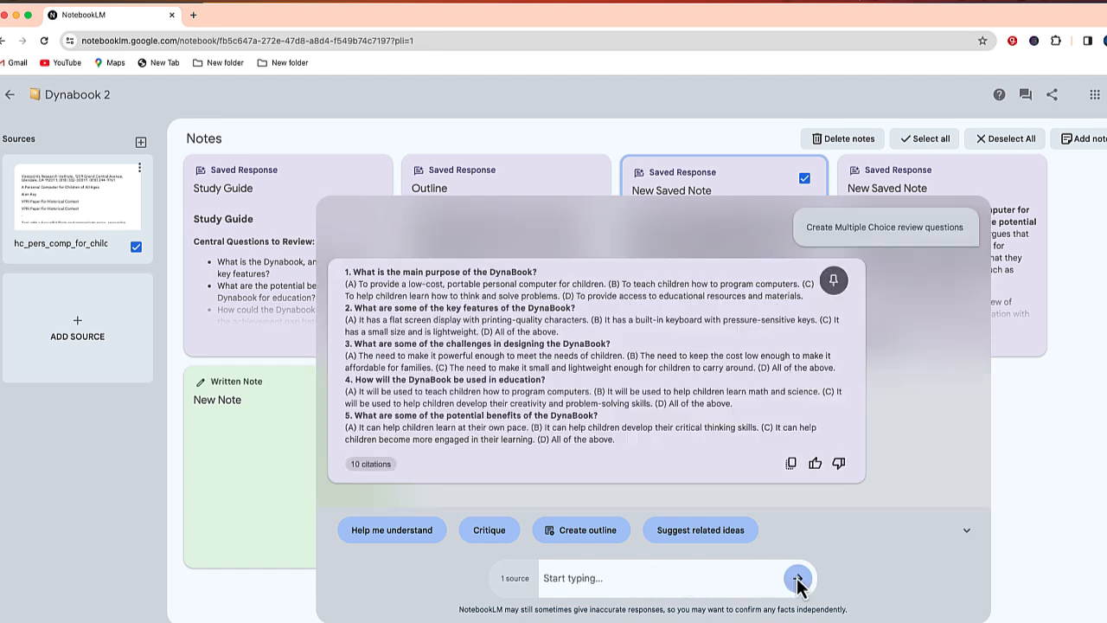
mouse_move(424, 291)
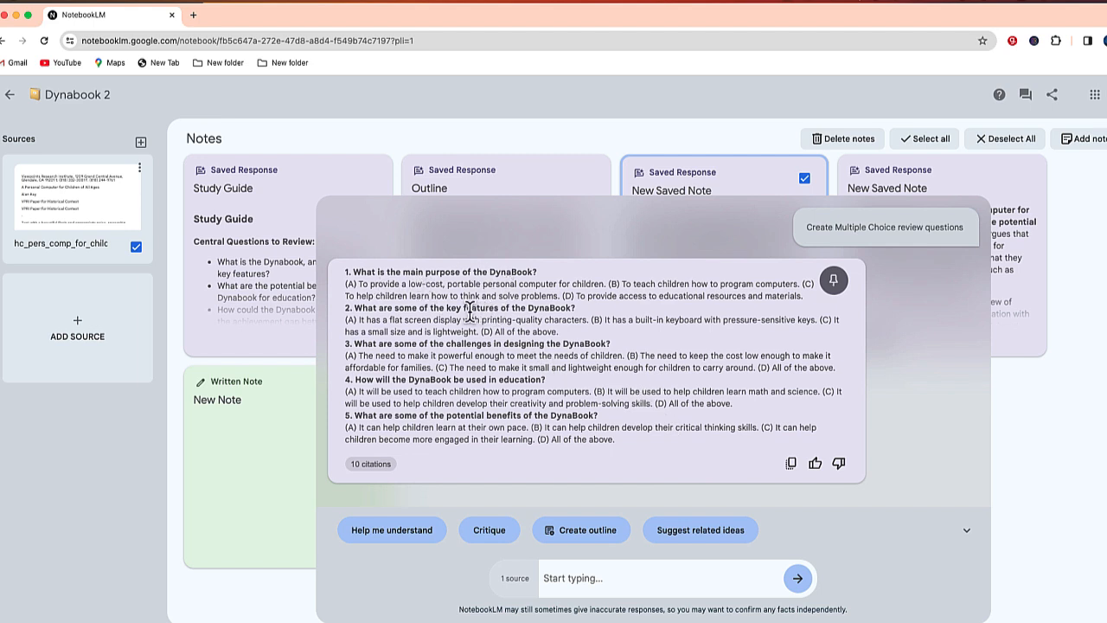
mouse_move(395, 476)
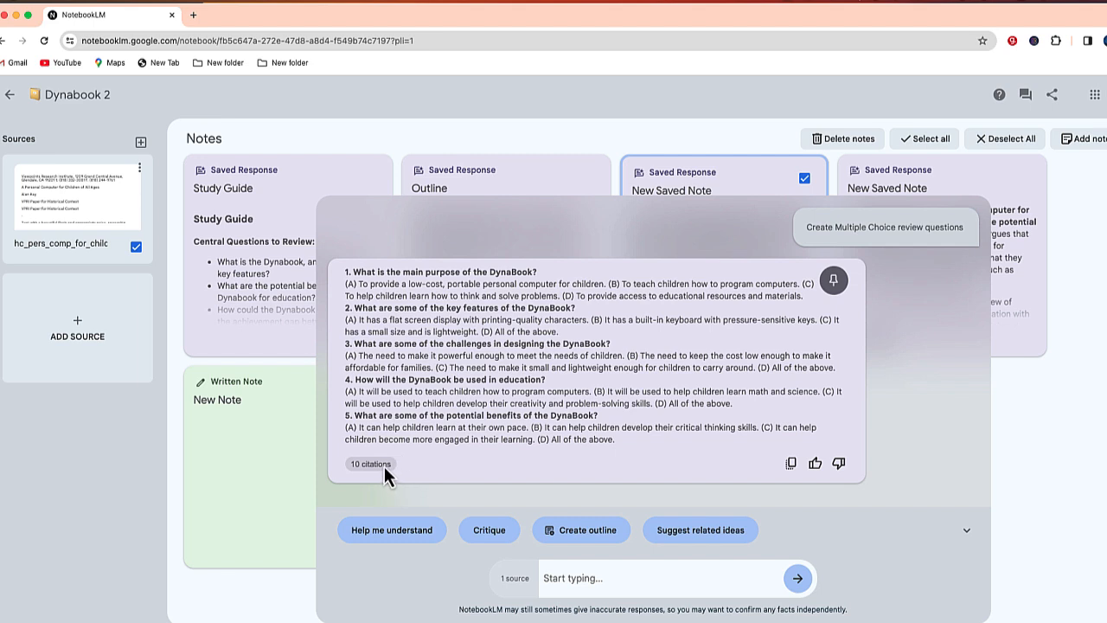
mouse_move(387, 477)
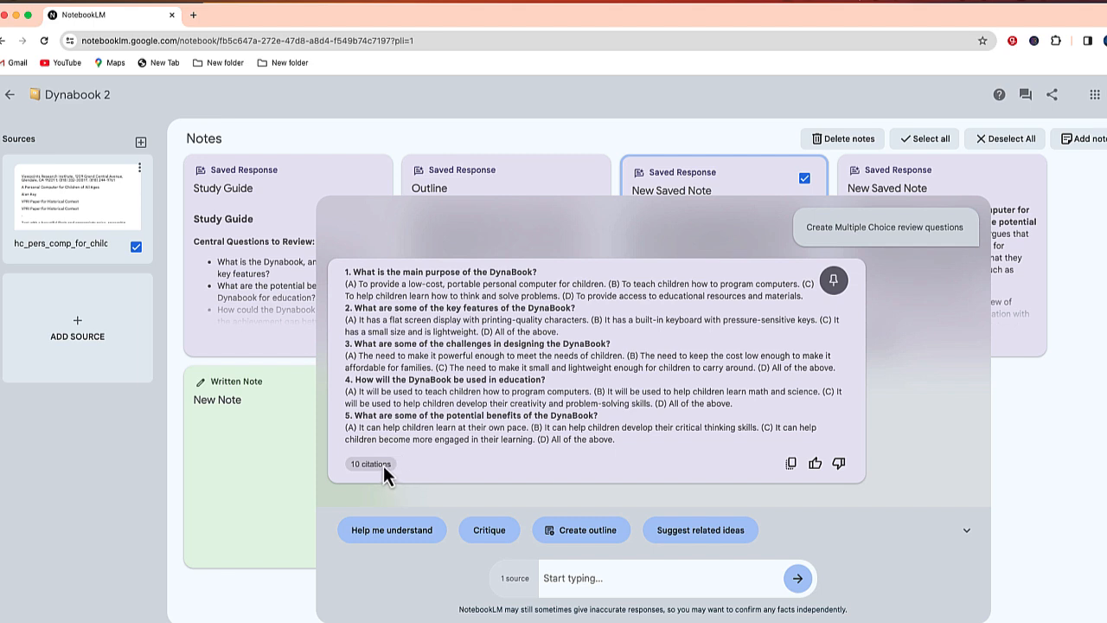
left_click(370, 464)
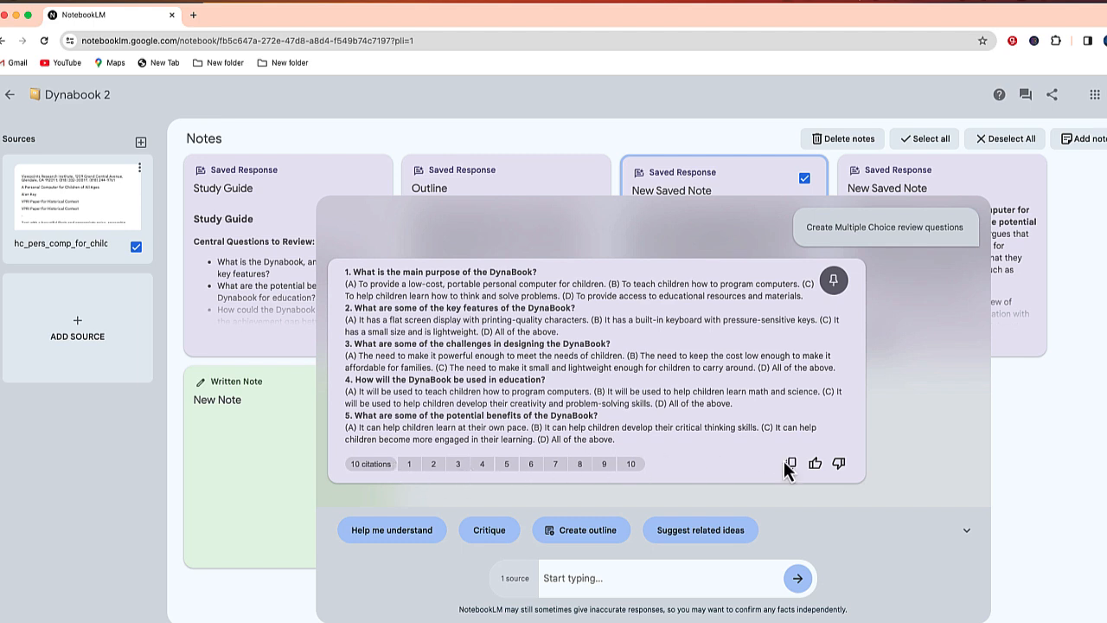
mouse_move(619, 391)
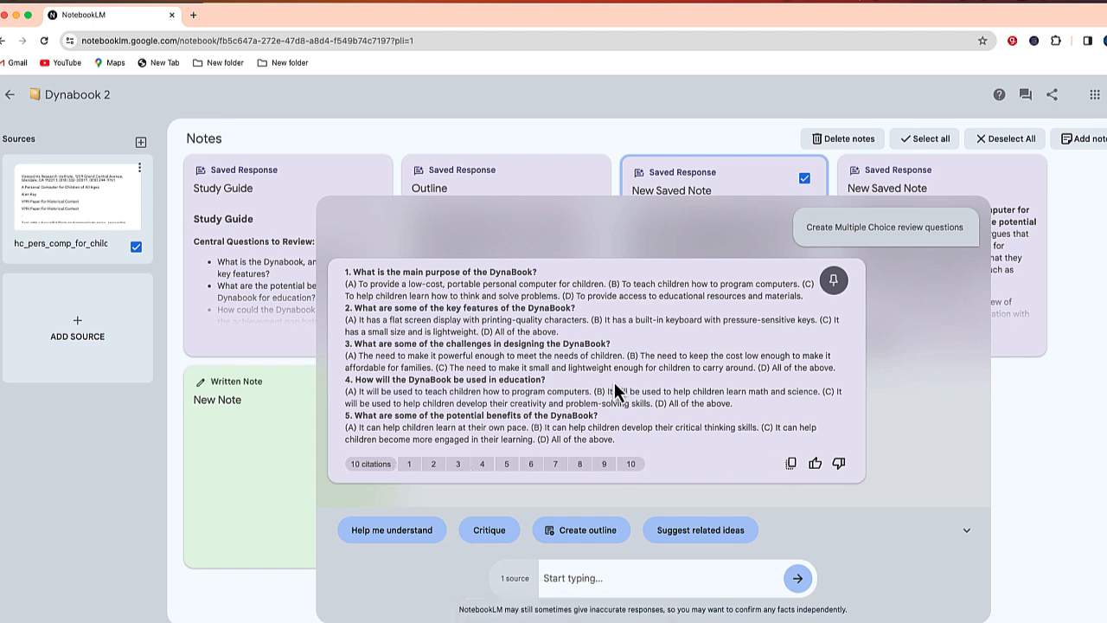